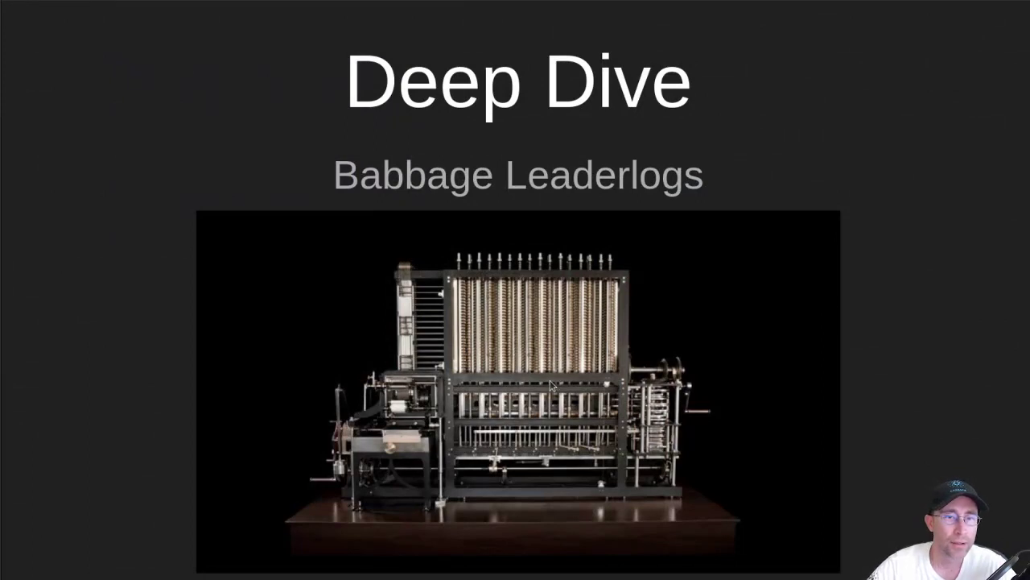
mouse_move(764, 385)
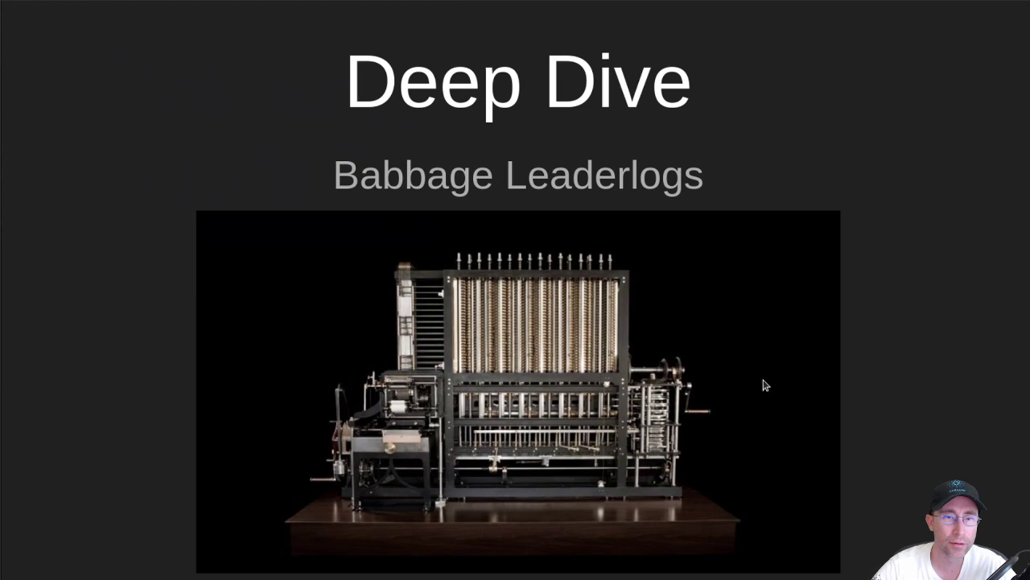
- Advance from the Alonzo split VRF block slide to the Babbage unified VRF block slide
key("Right")
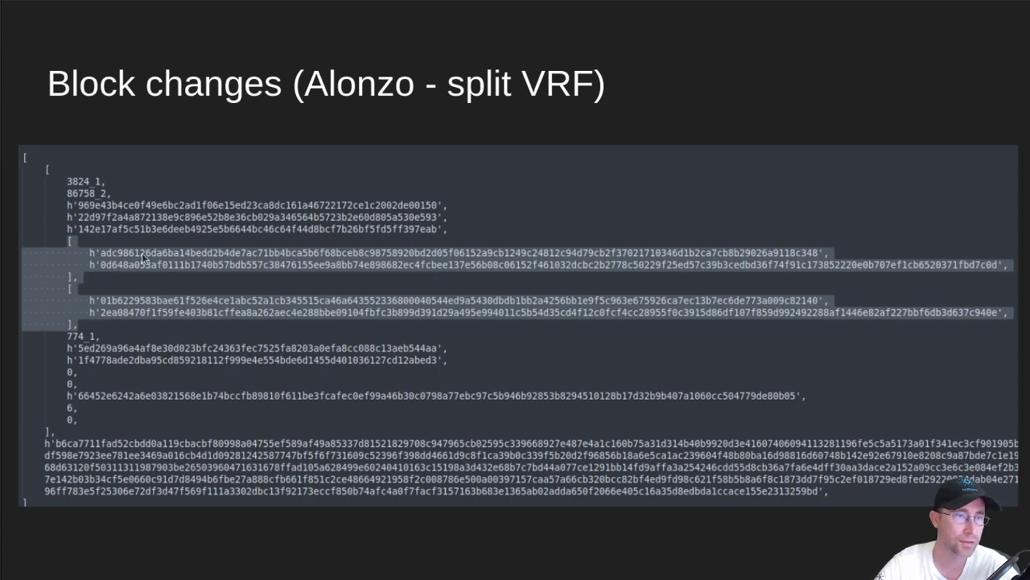
mouse_move(135, 305)
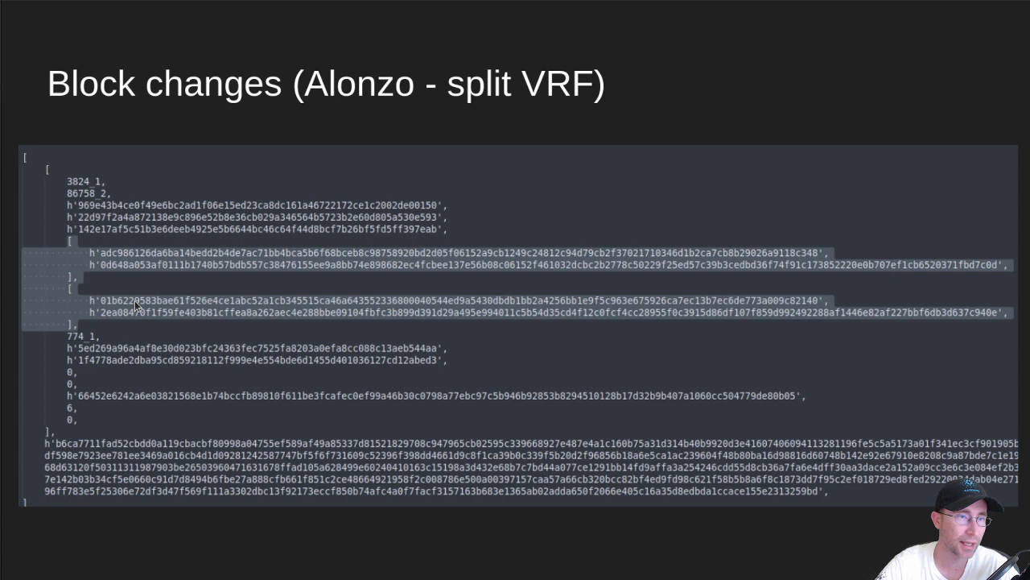
mouse_move(191, 318)
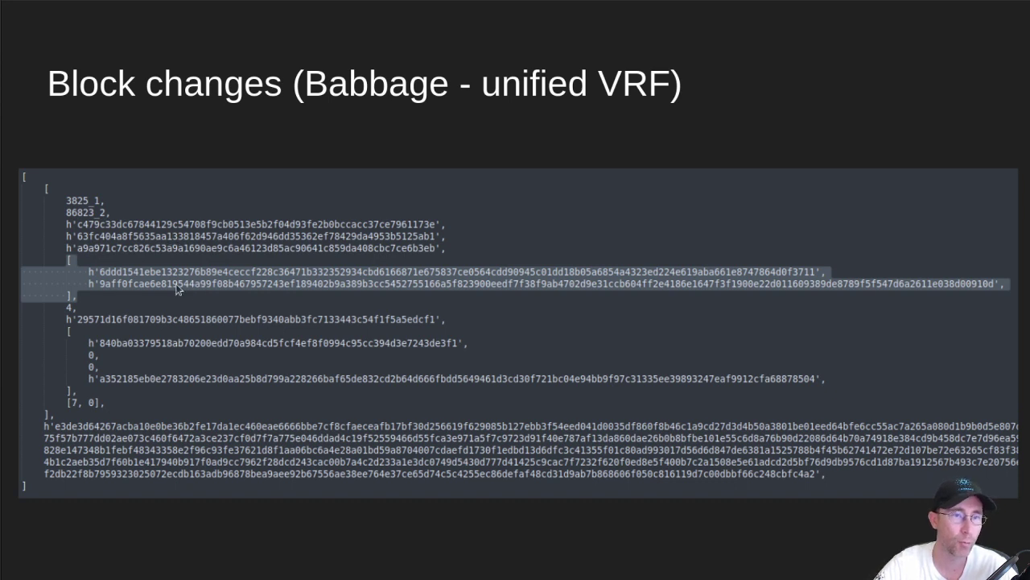
mouse_move(193, 299)
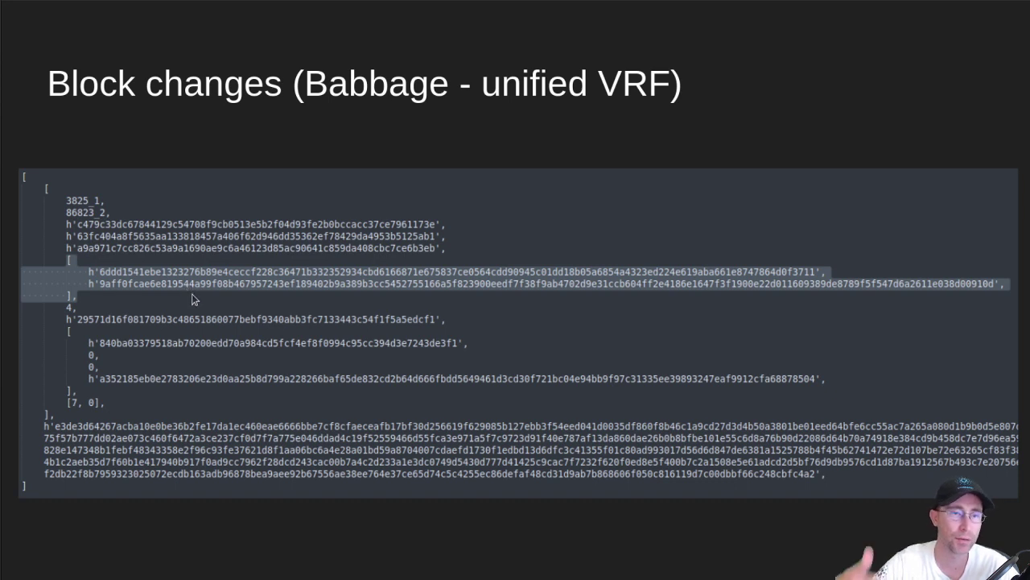
mouse_move(555, 529)
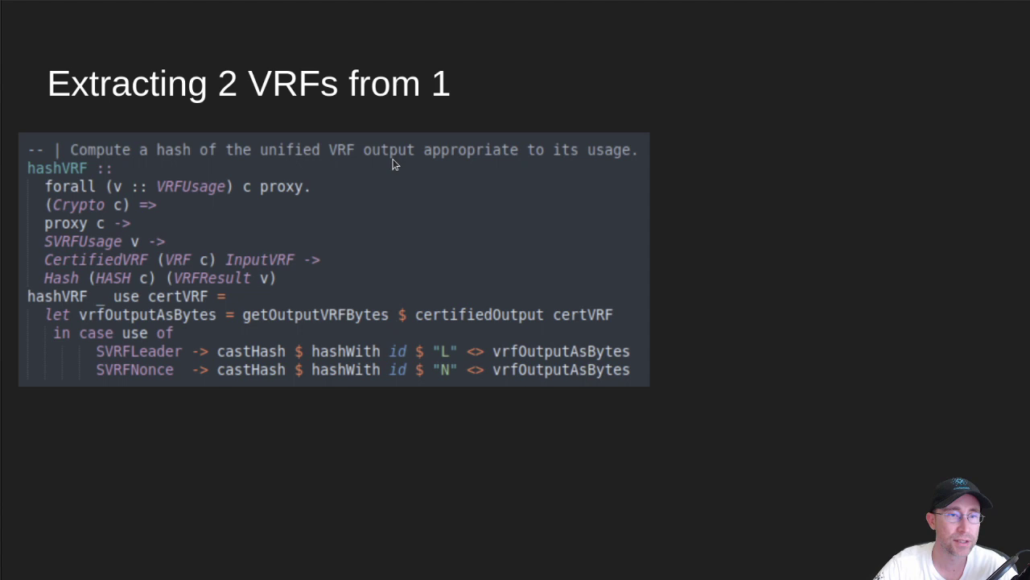
mouse_move(56, 177)
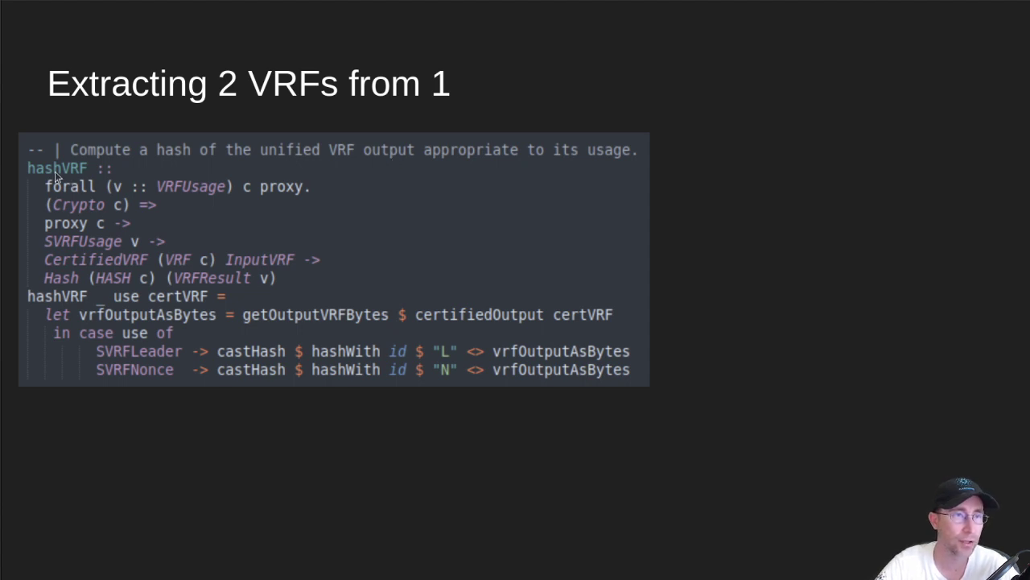
mouse_move(338, 190)
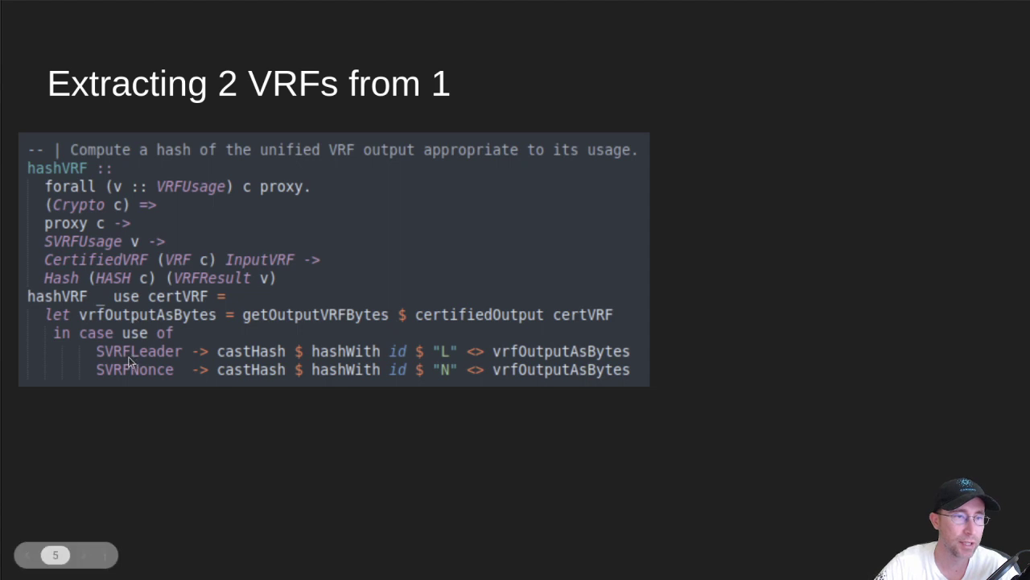
mouse_move(153, 382)
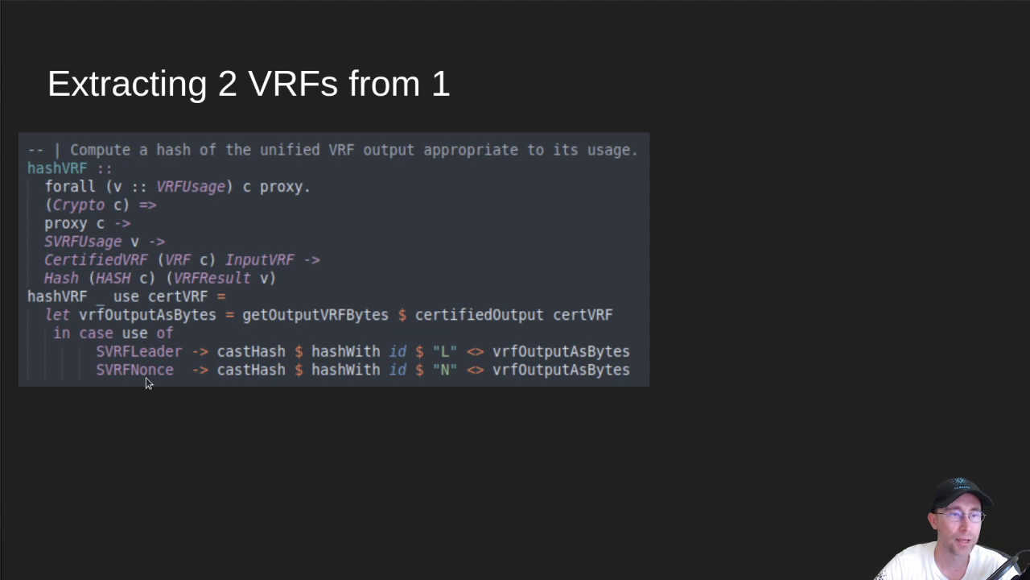
mouse_move(313, 187)
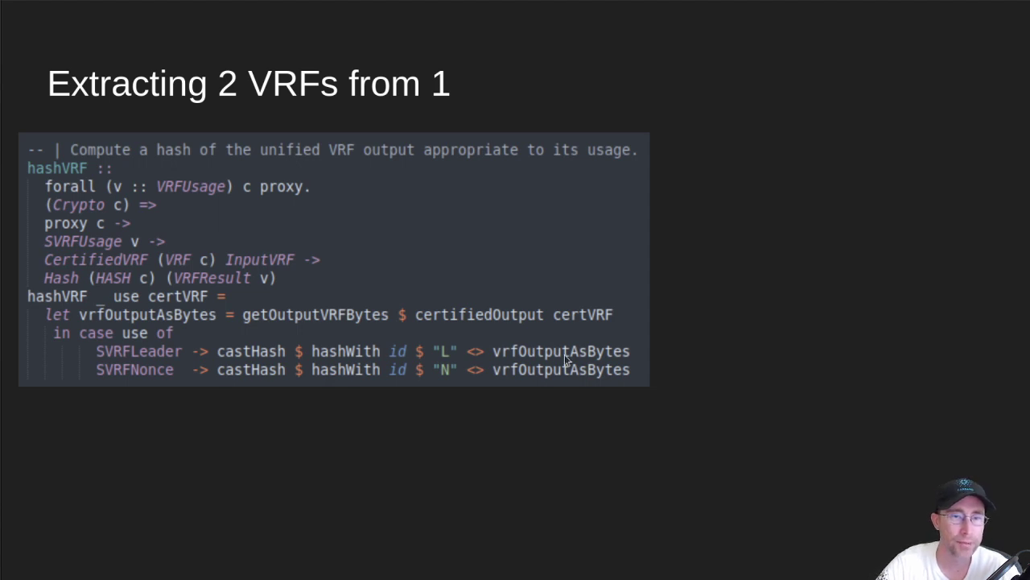
mouse_move(446, 360)
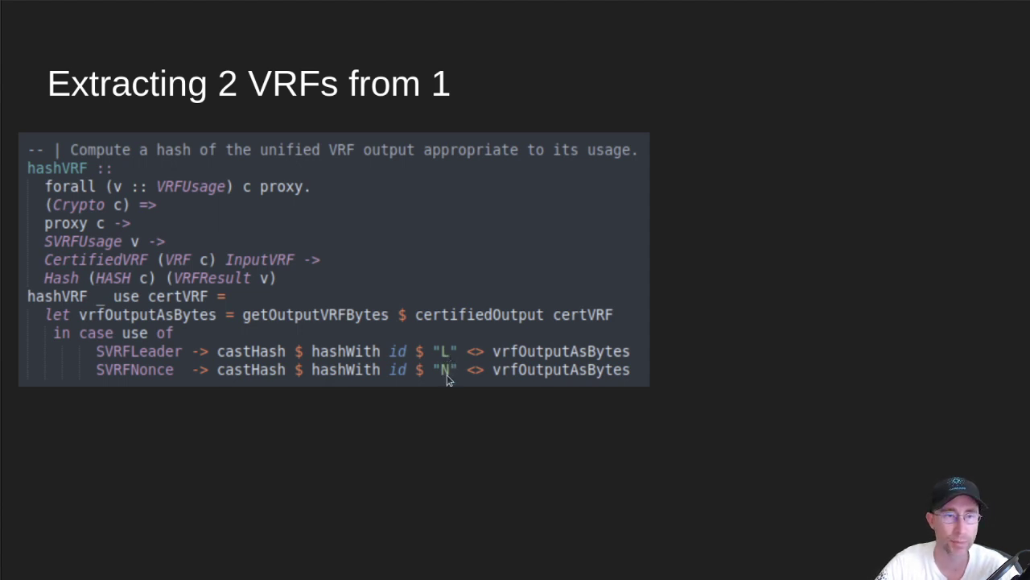
mouse_move(336, 375)
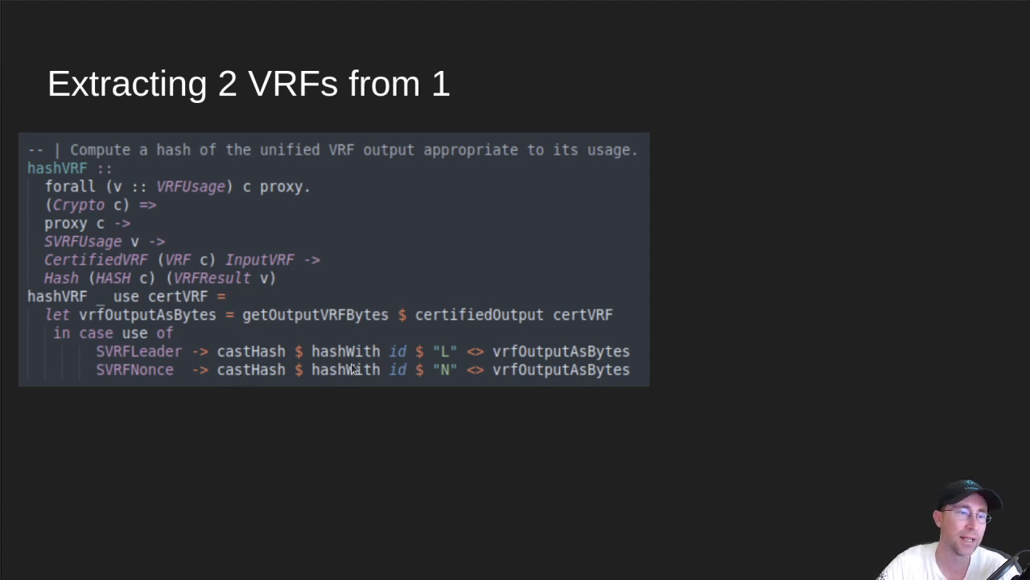
mouse_move(211, 355)
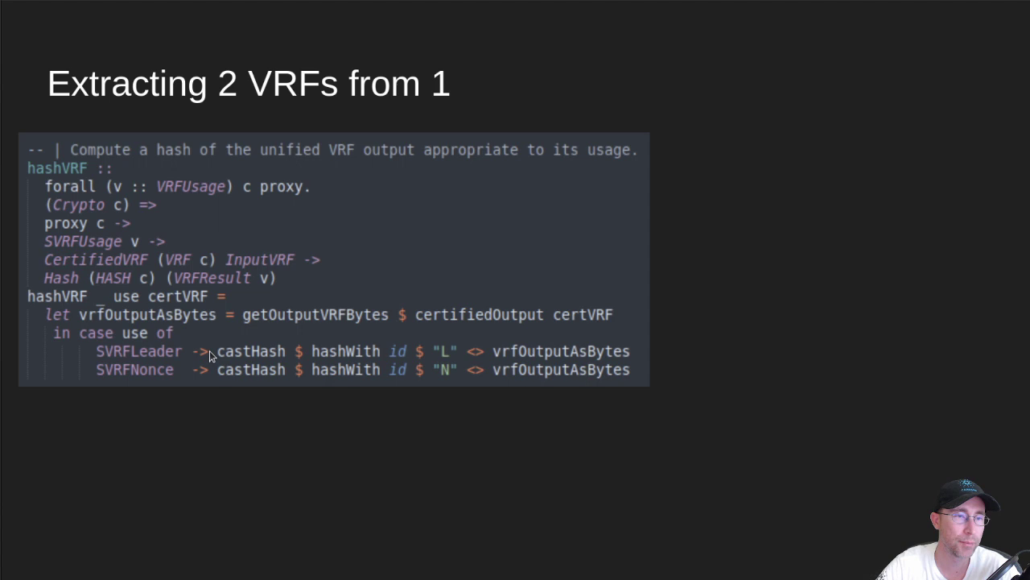
mouse_move(523, 367)
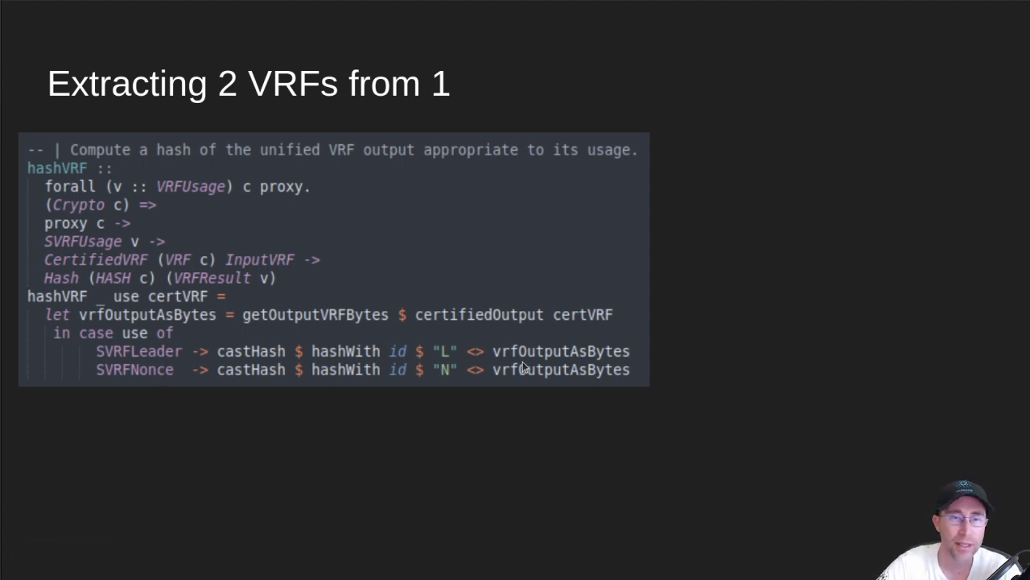
mouse_move(614, 412)
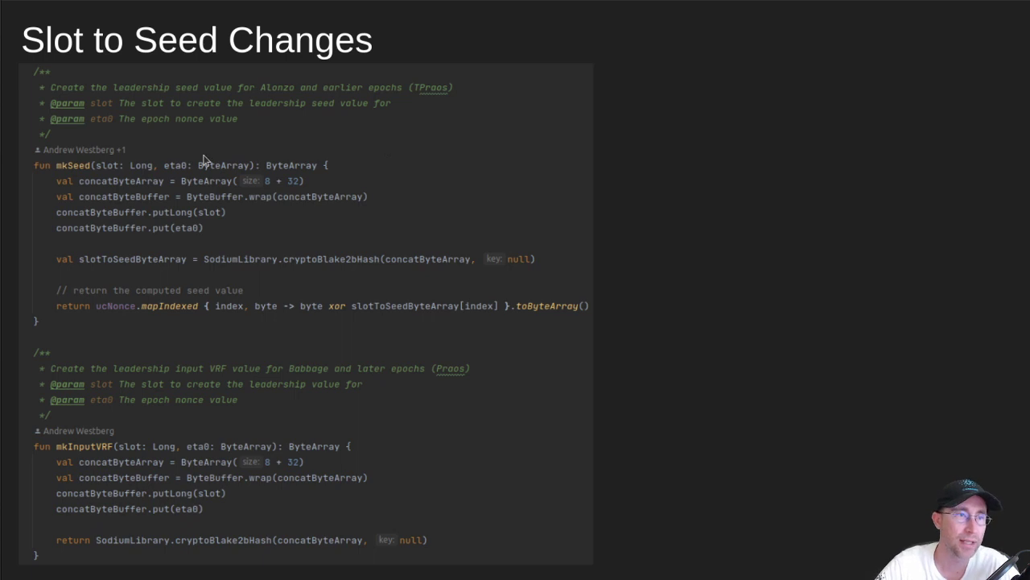
mouse_move(177, 149)
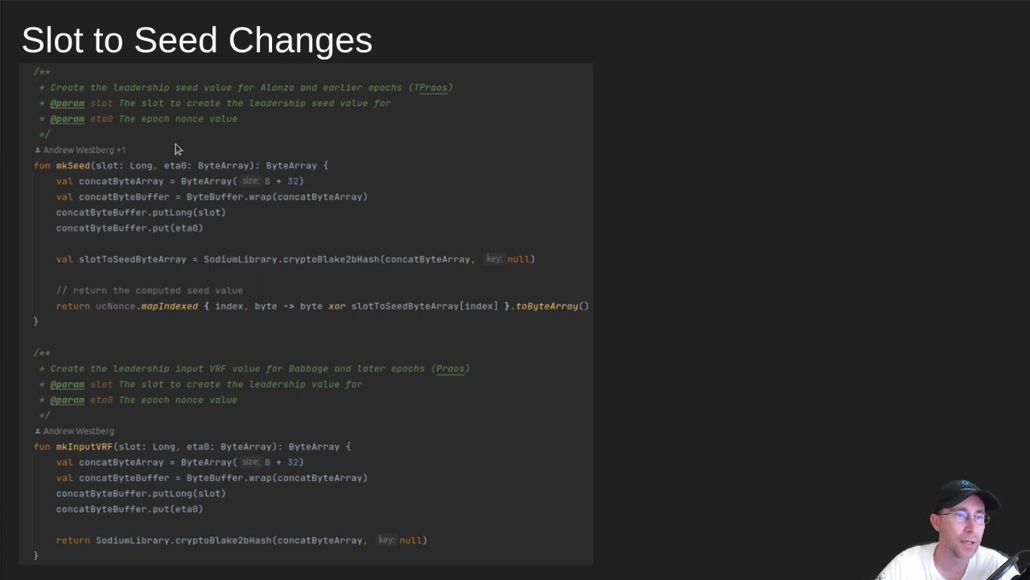
mouse_move(173, 176)
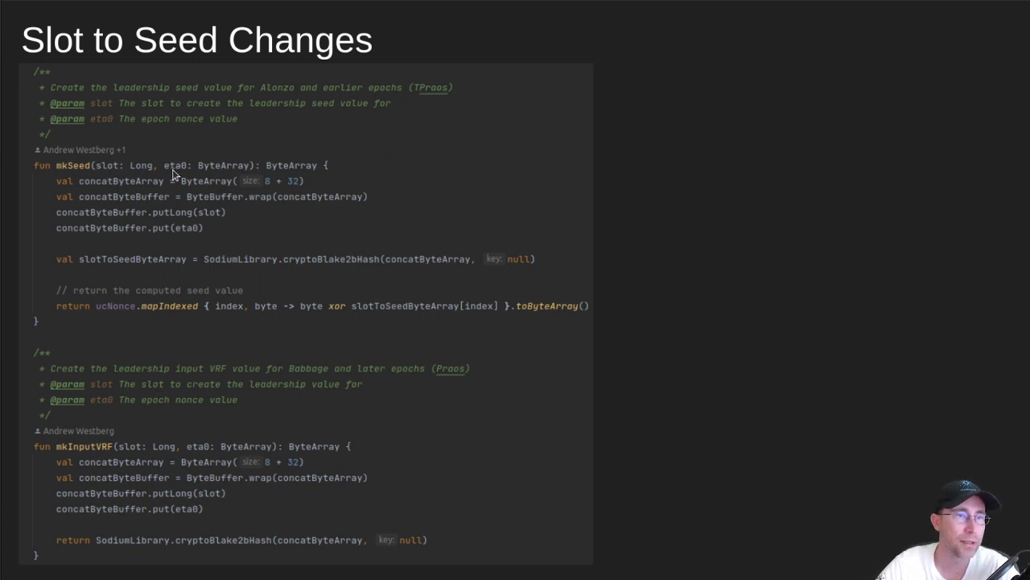
mouse_move(180, 171)
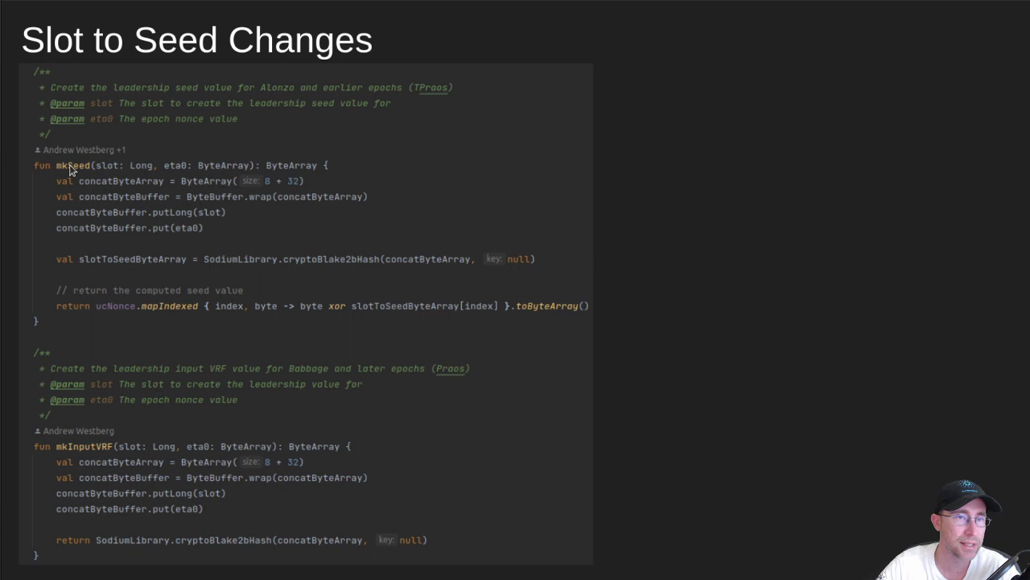
mouse_move(169, 170)
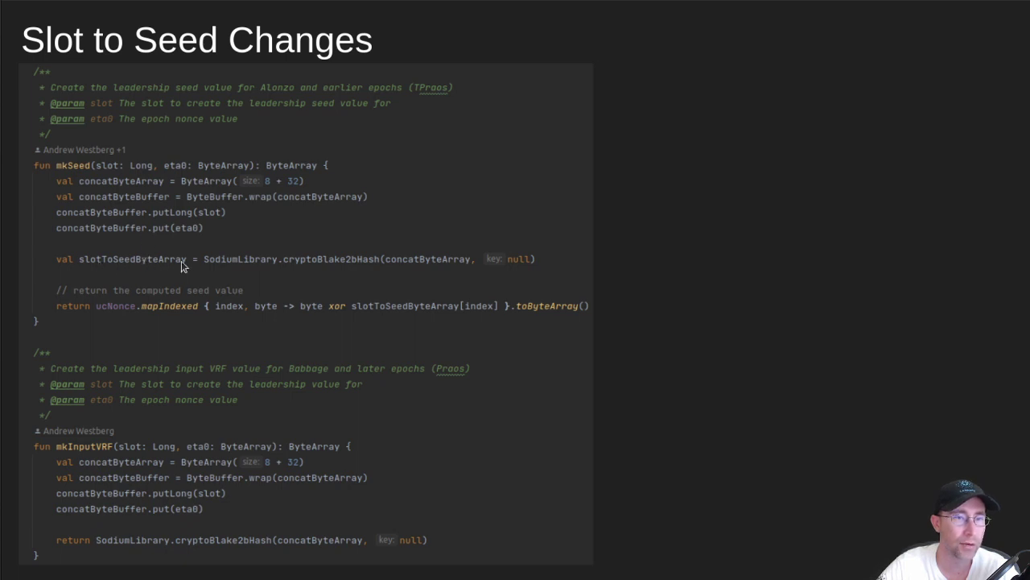
mouse_move(268, 319)
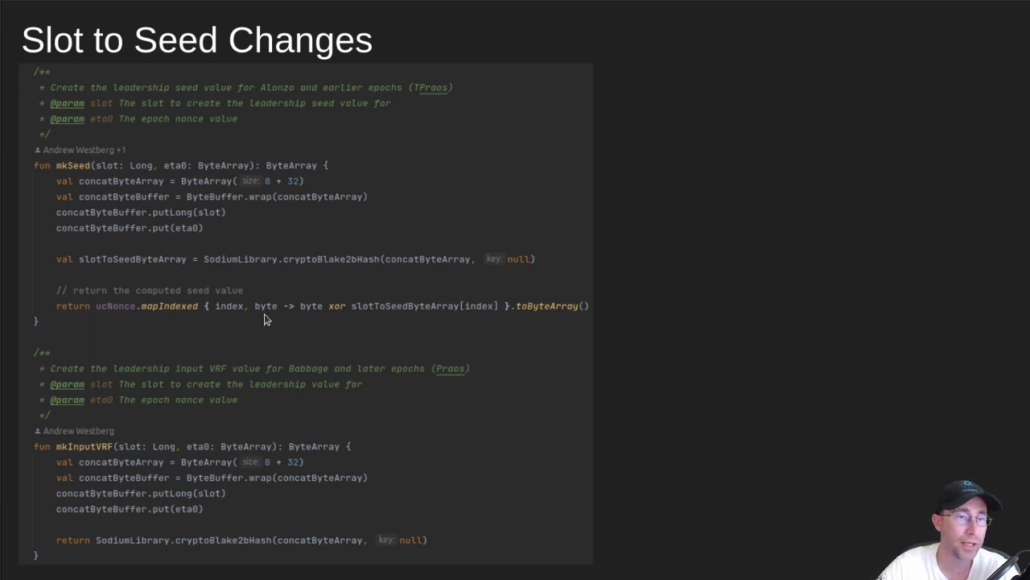
mouse_move(109, 315)
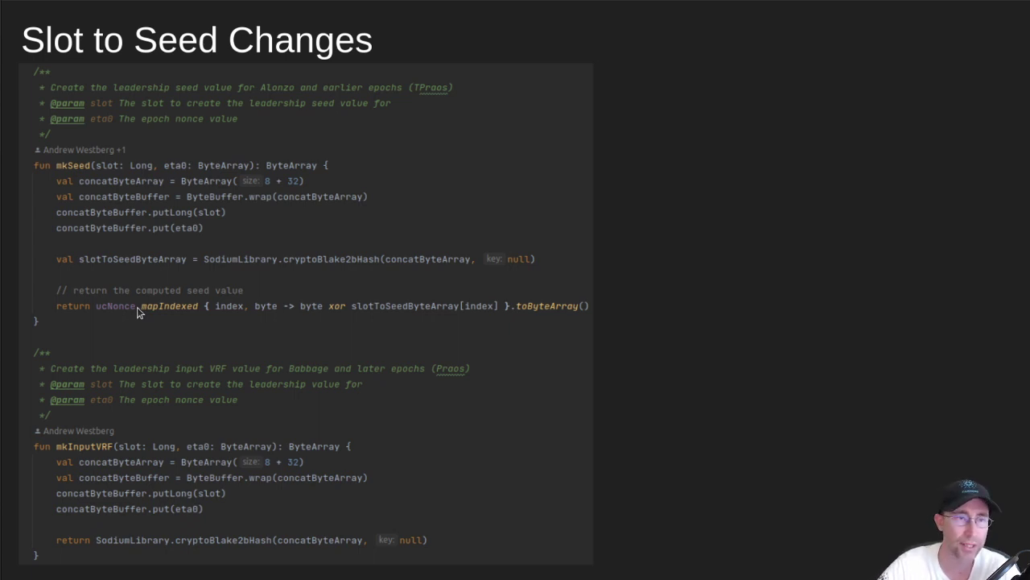
mouse_move(172, 311)
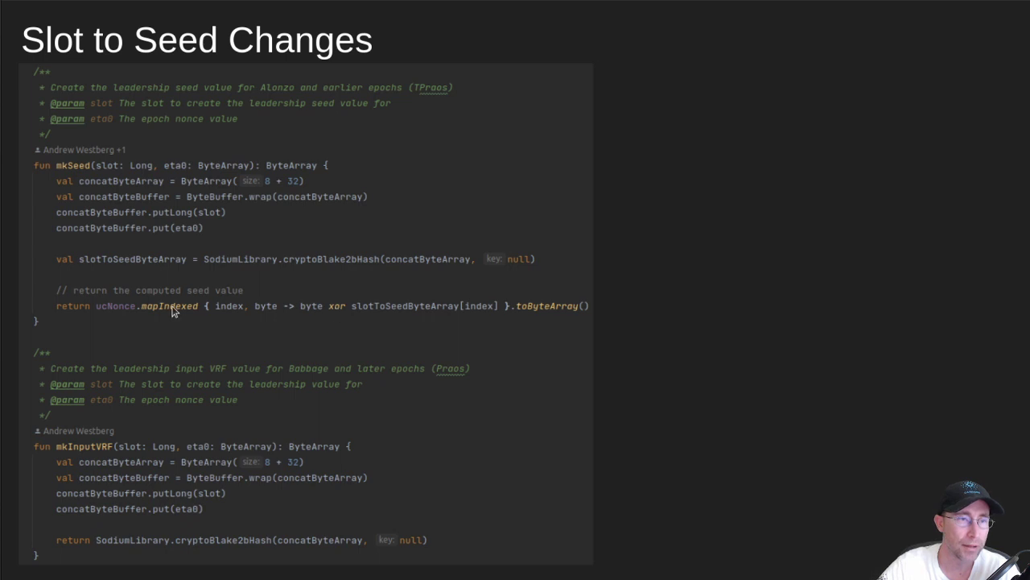
mouse_move(187, 304)
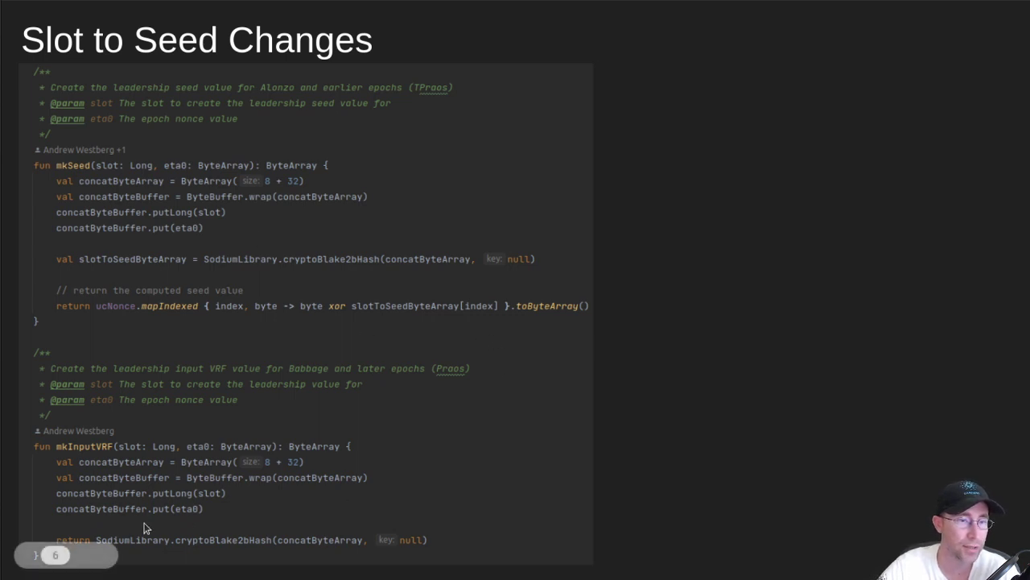
mouse_move(204, 556)
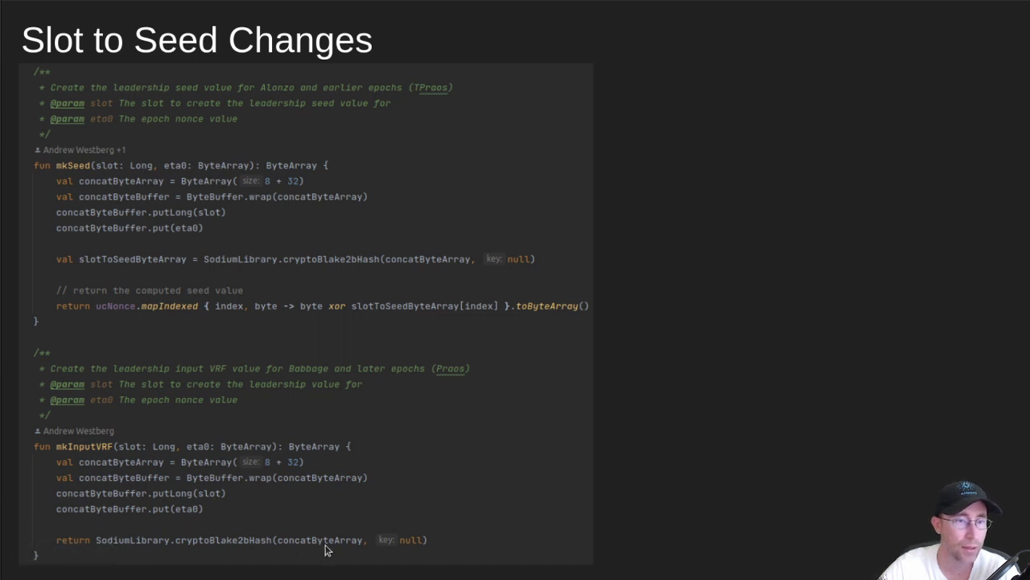
mouse_move(322, 547)
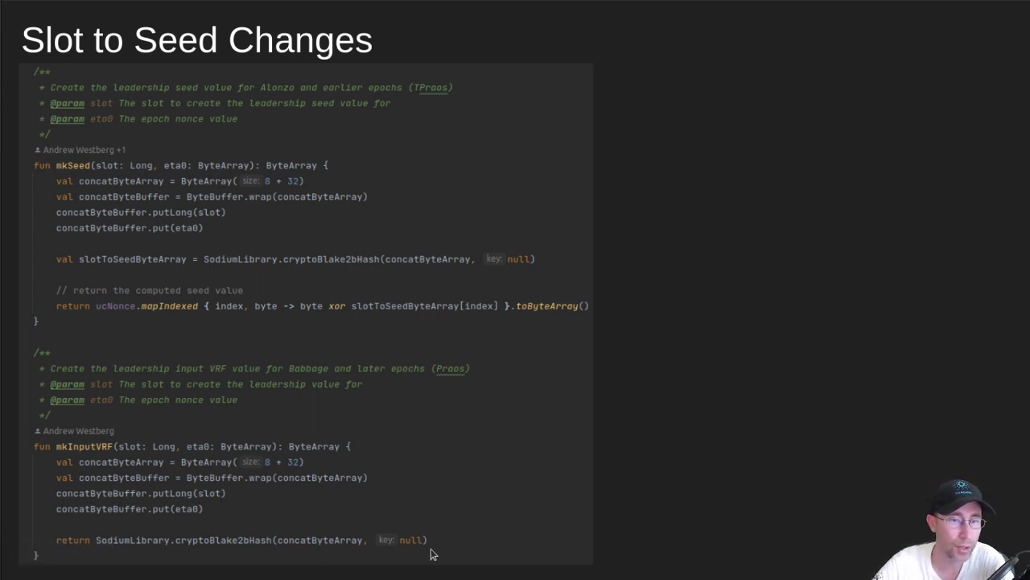
mouse_move(107, 313)
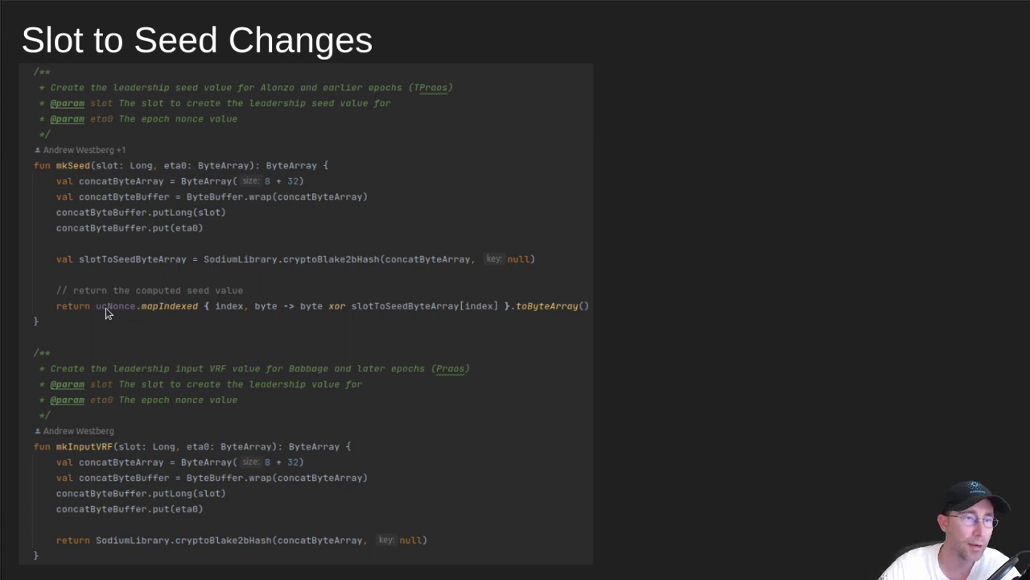
mouse_move(442, 426)
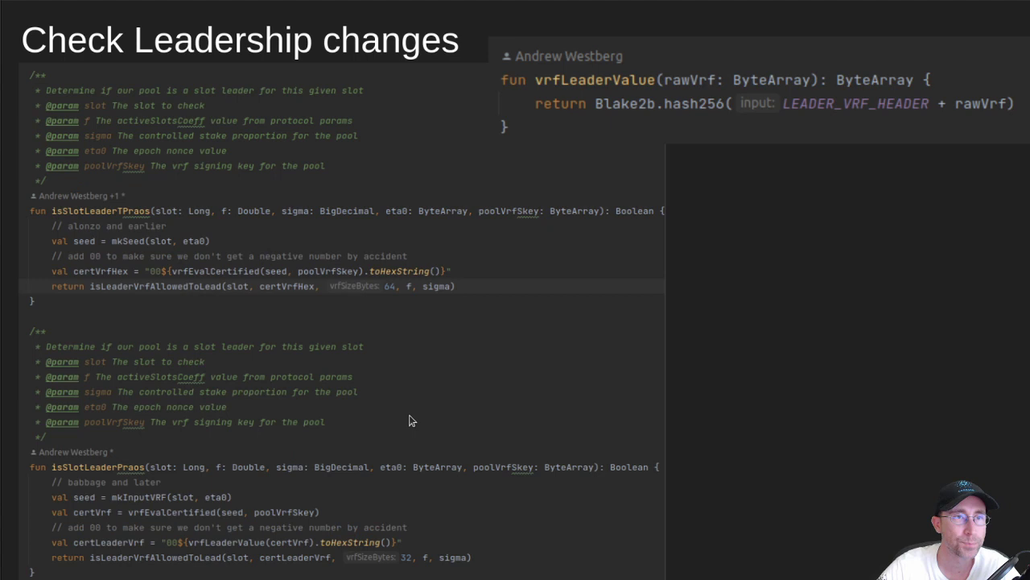
mouse_move(387, 151)
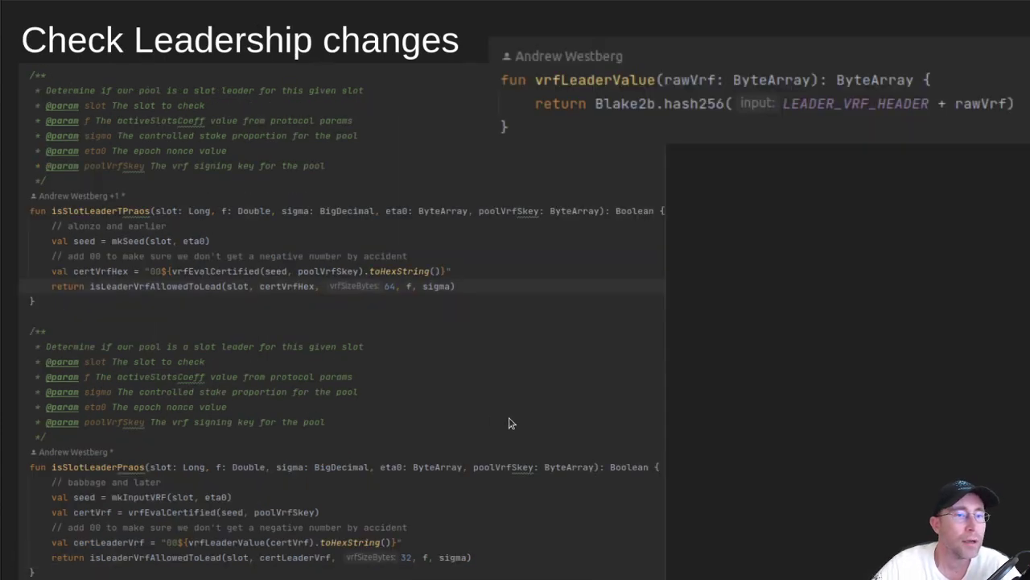
mouse_move(383, 175)
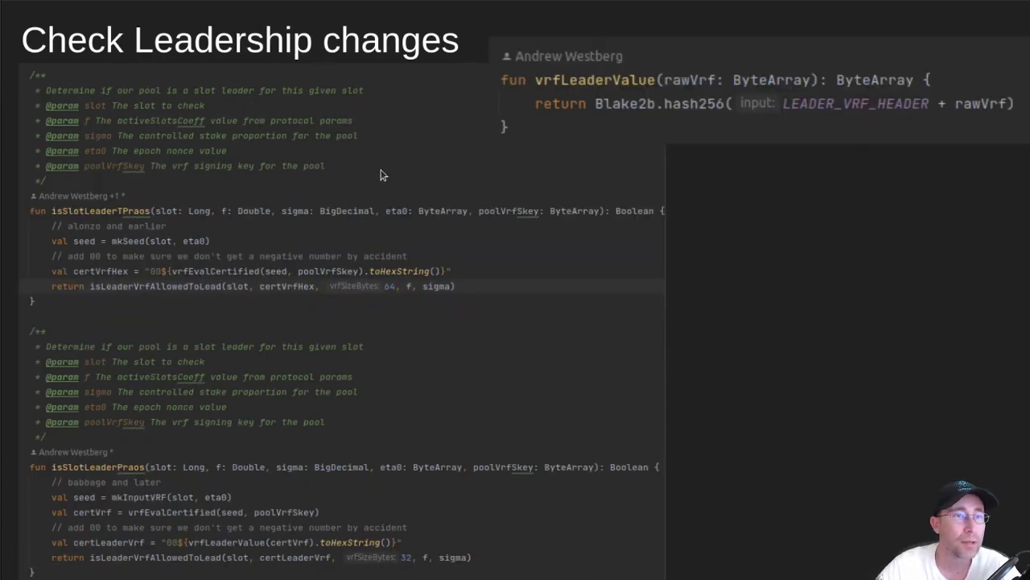
mouse_move(329, 153)
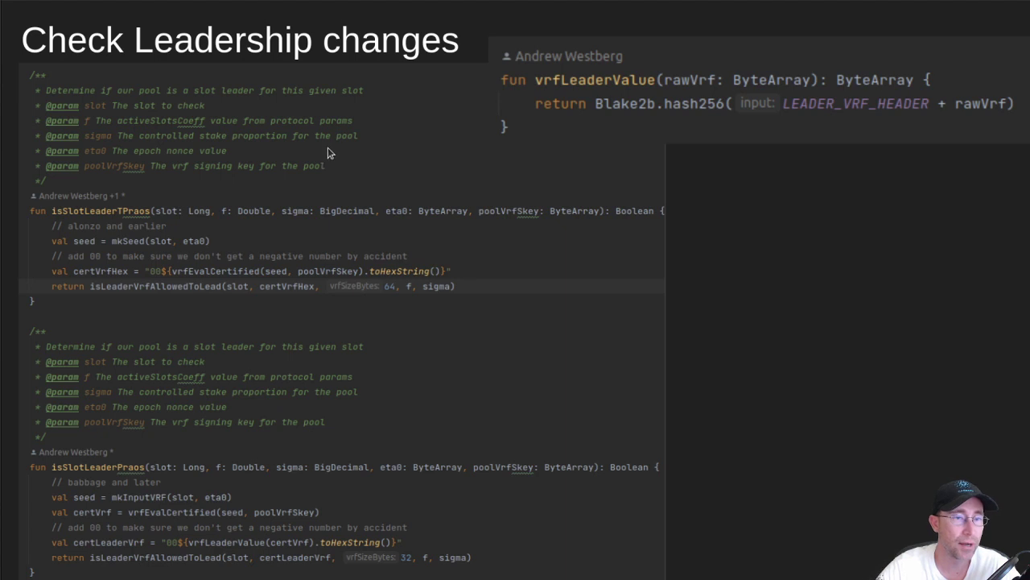
mouse_move(405, 199)
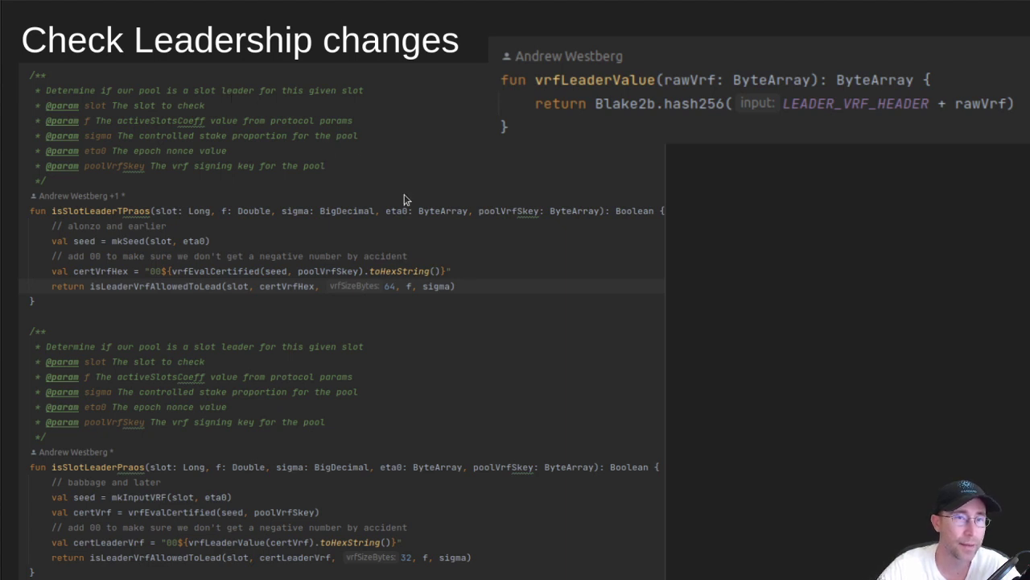
mouse_move(380, 237)
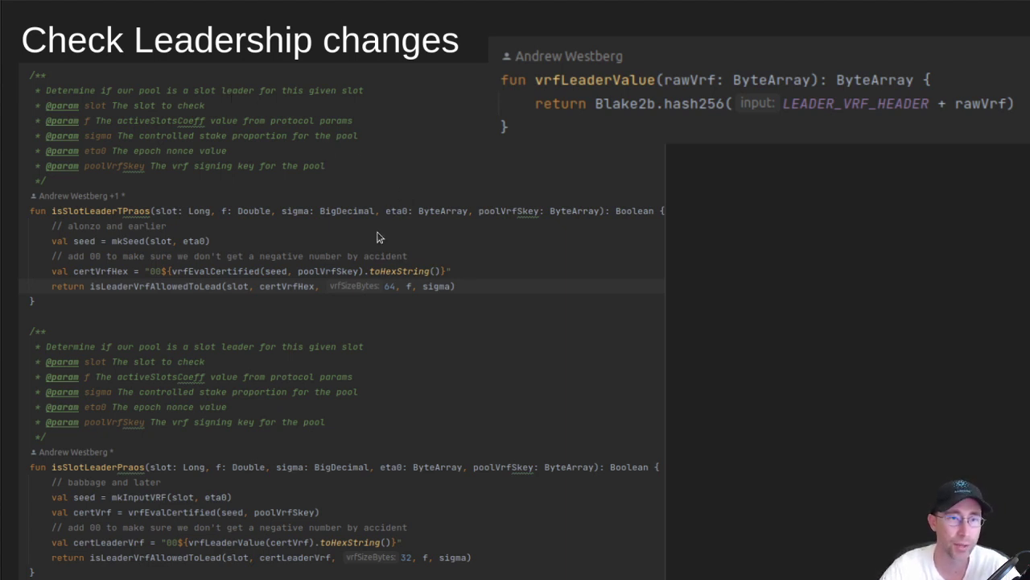
mouse_move(372, 242)
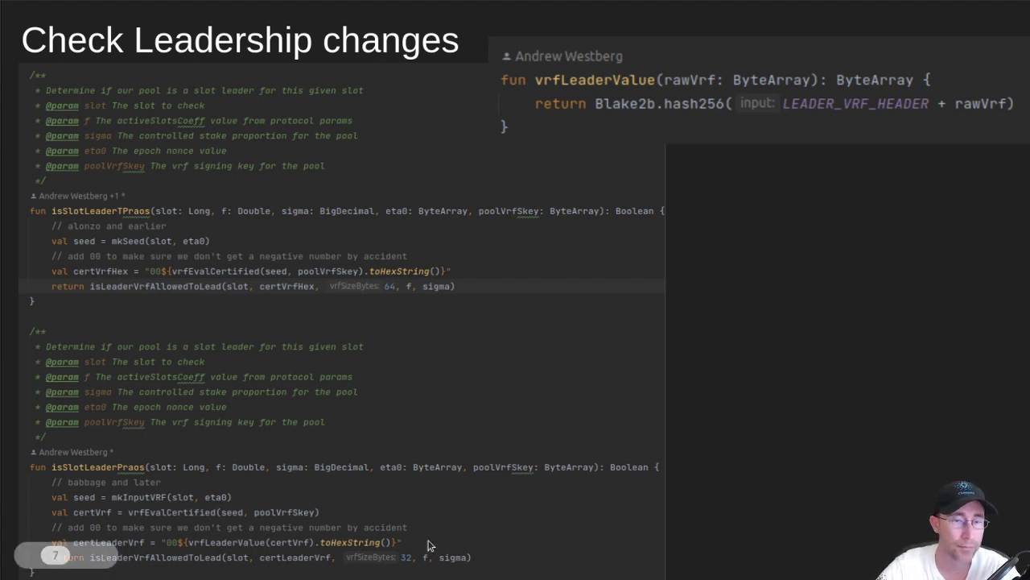
mouse_move(500, 544)
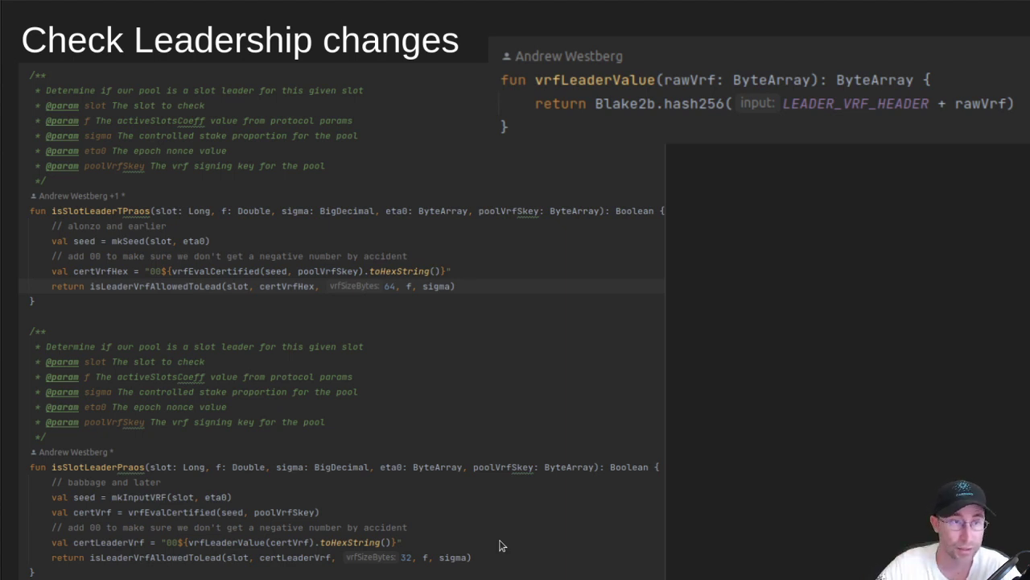
mouse_move(161, 254)
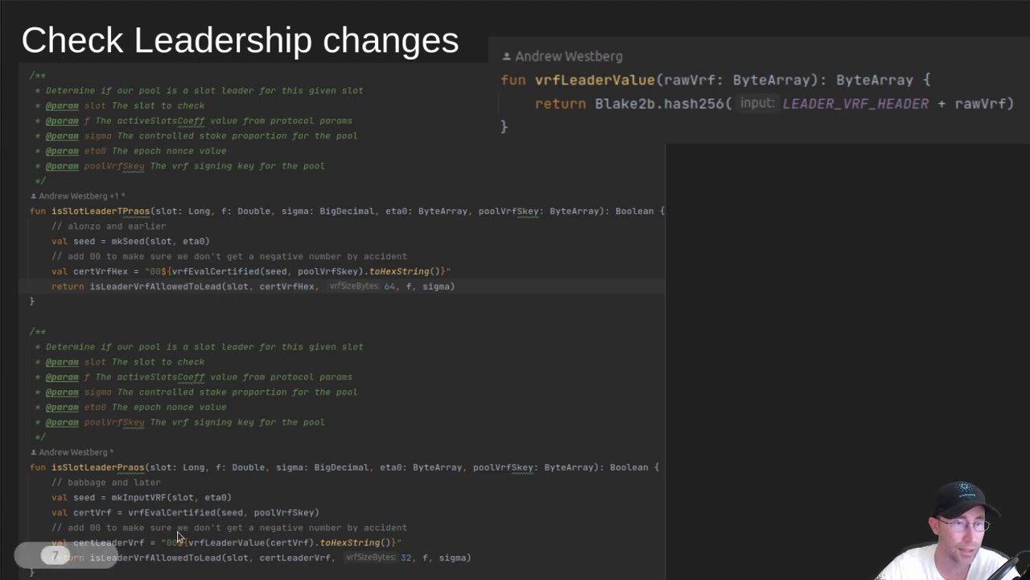
mouse_move(207, 519)
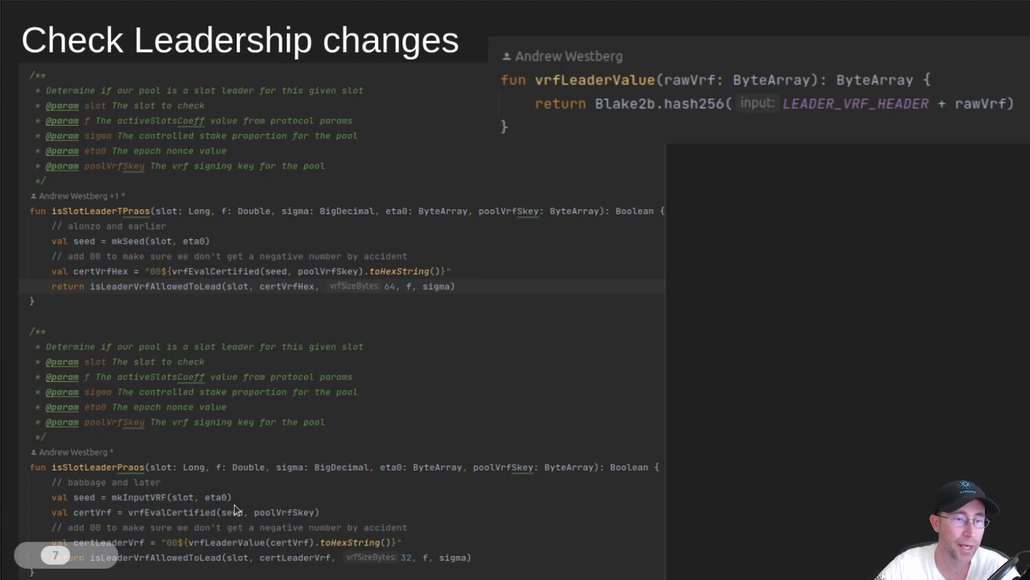
mouse_move(100, 518)
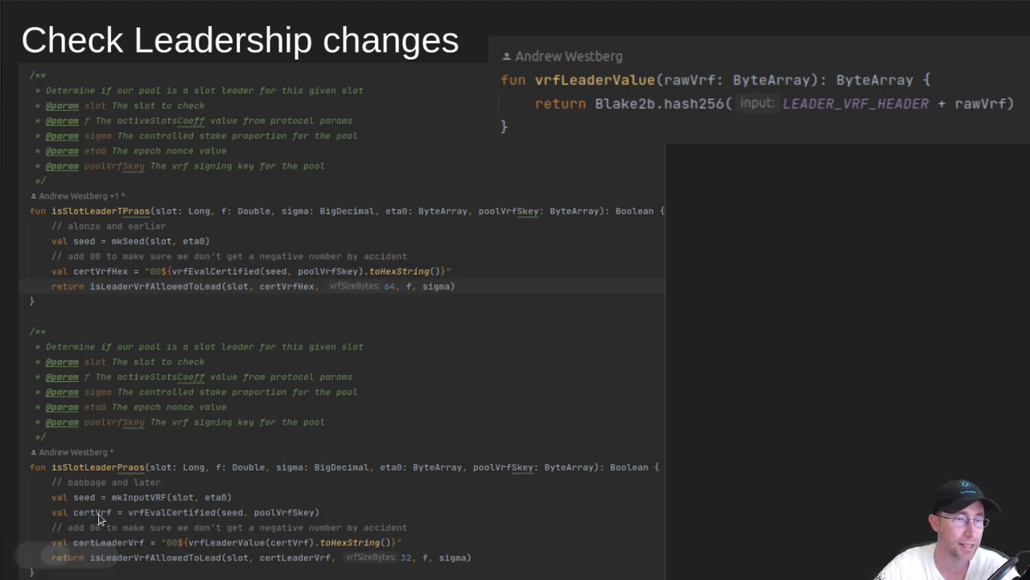
mouse_move(97, 394)
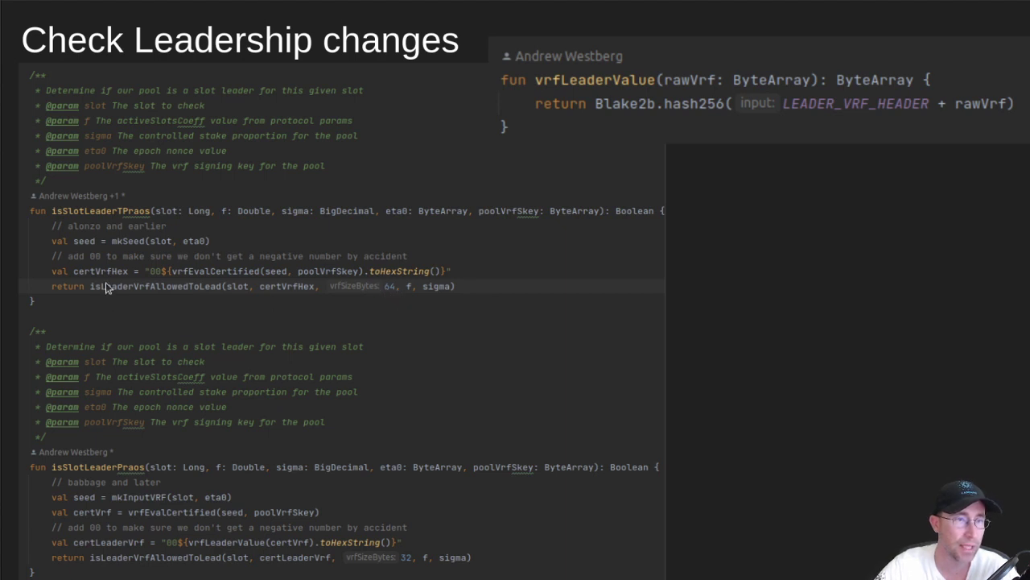
mouse_move(394, 294)
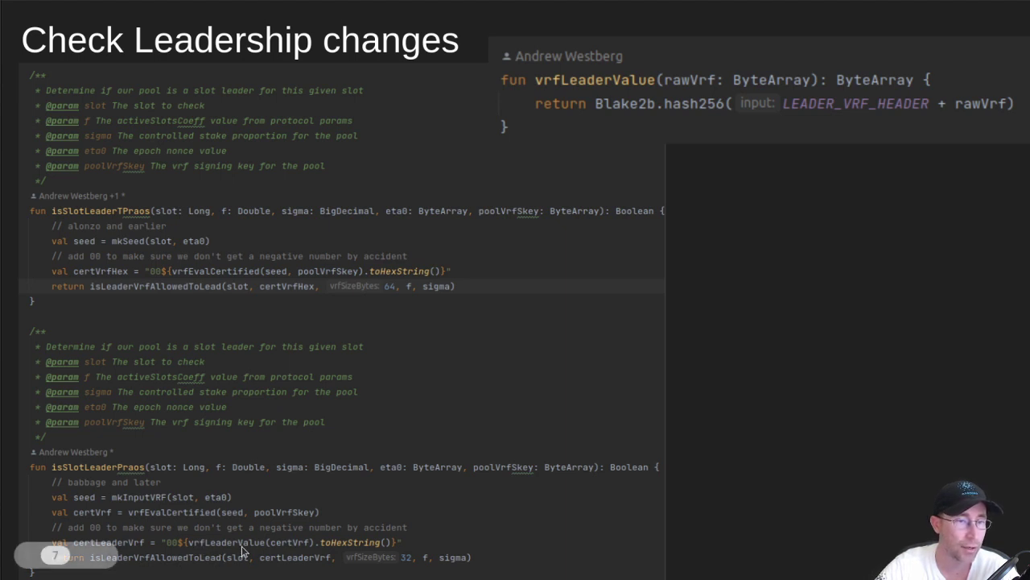
mouse_move(288, 548)
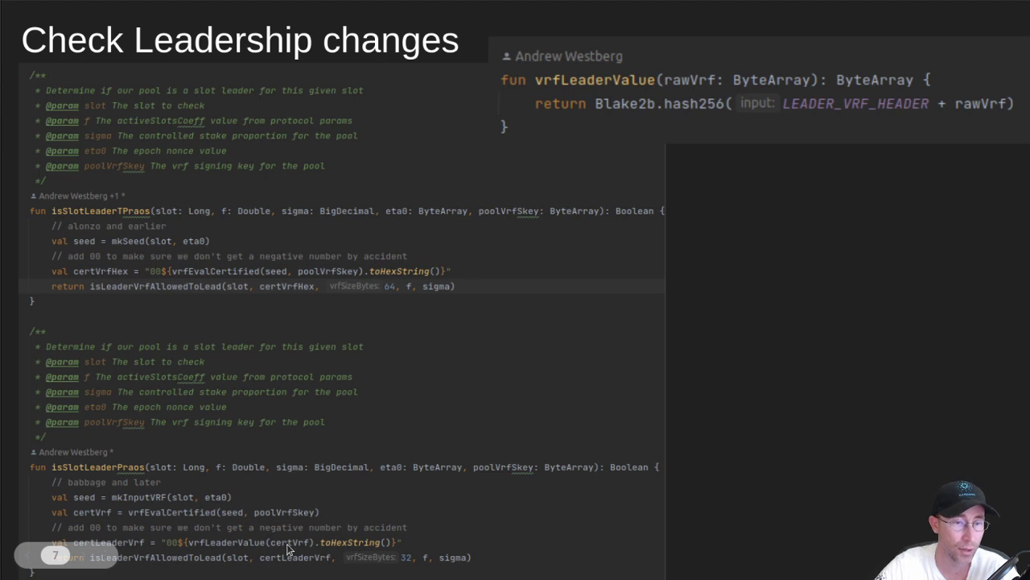
mouse_move(856, 111)
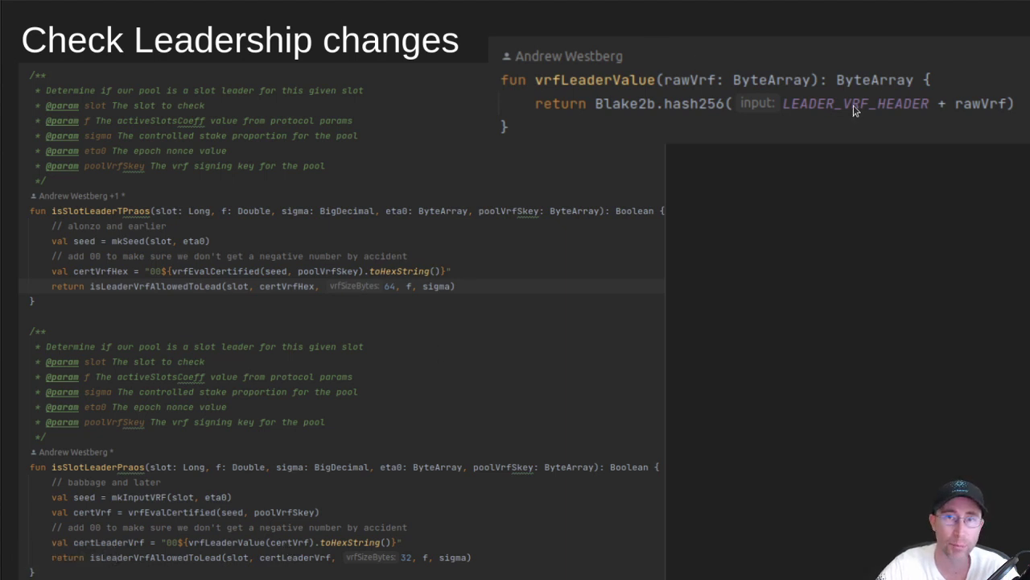
mouse_move(897, 111)
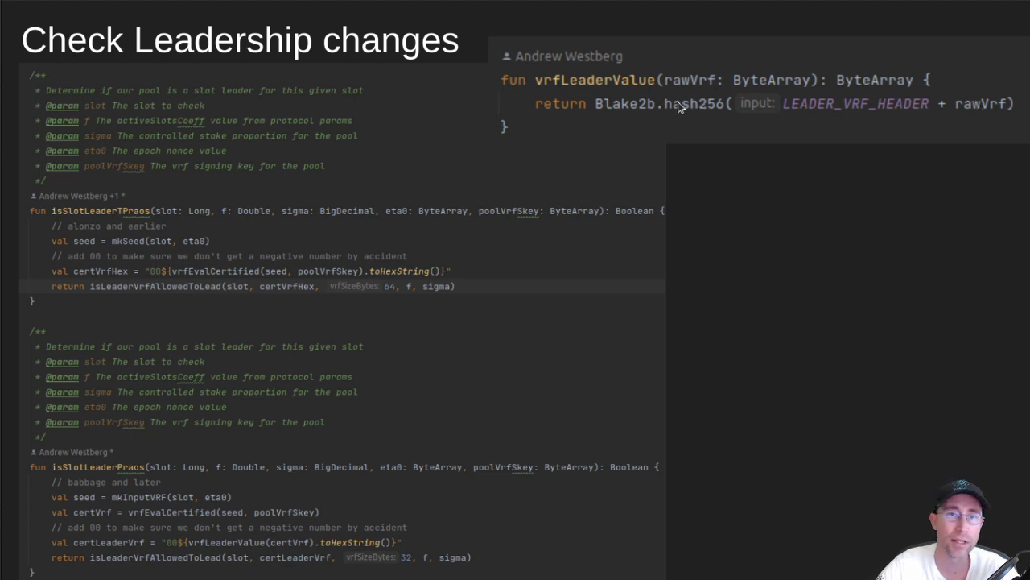
mouse_move(727, 111)
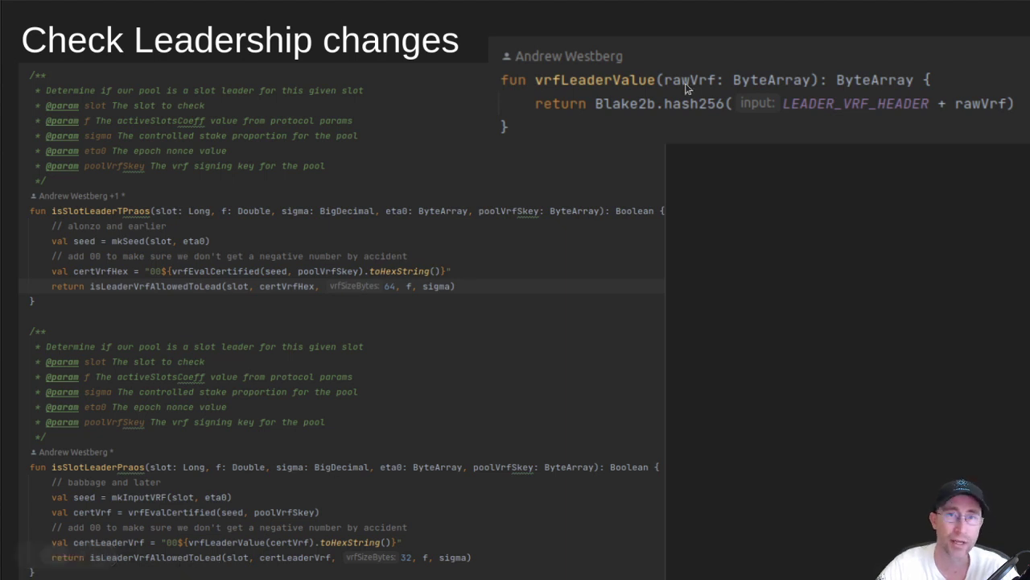
mouse_move(724, 113)
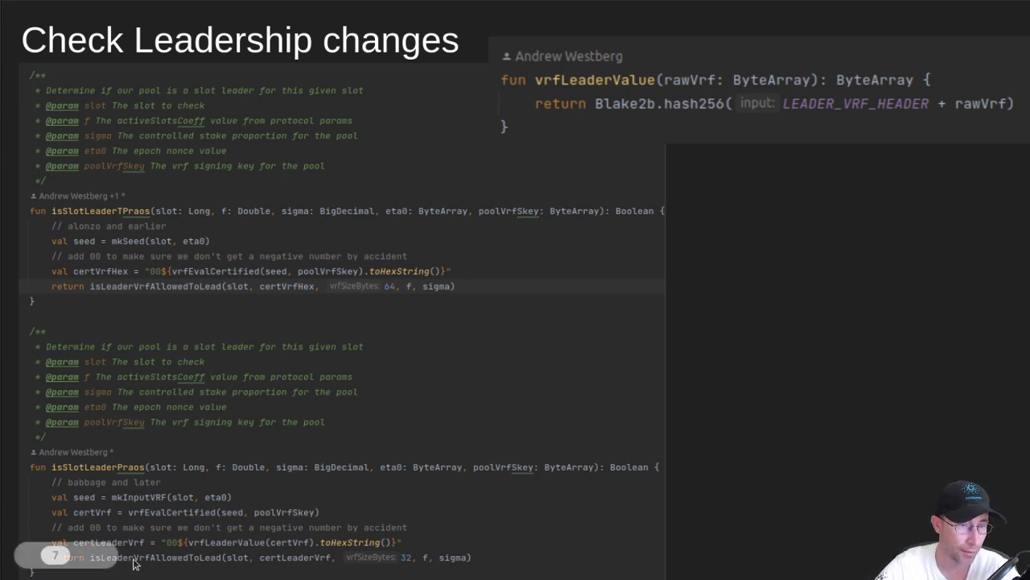
mouse_move(404, 567)
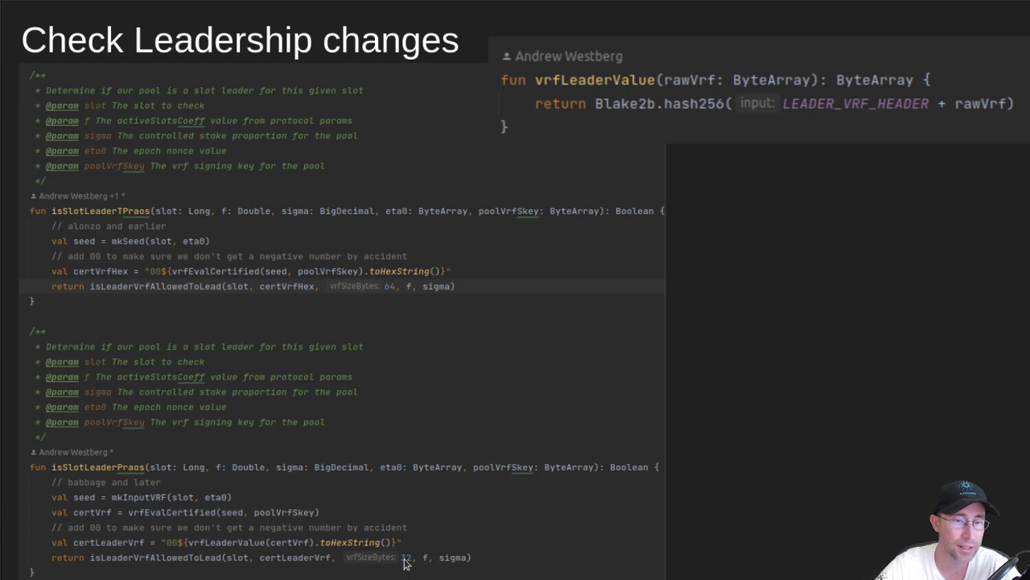
mouse_move(696, 412)
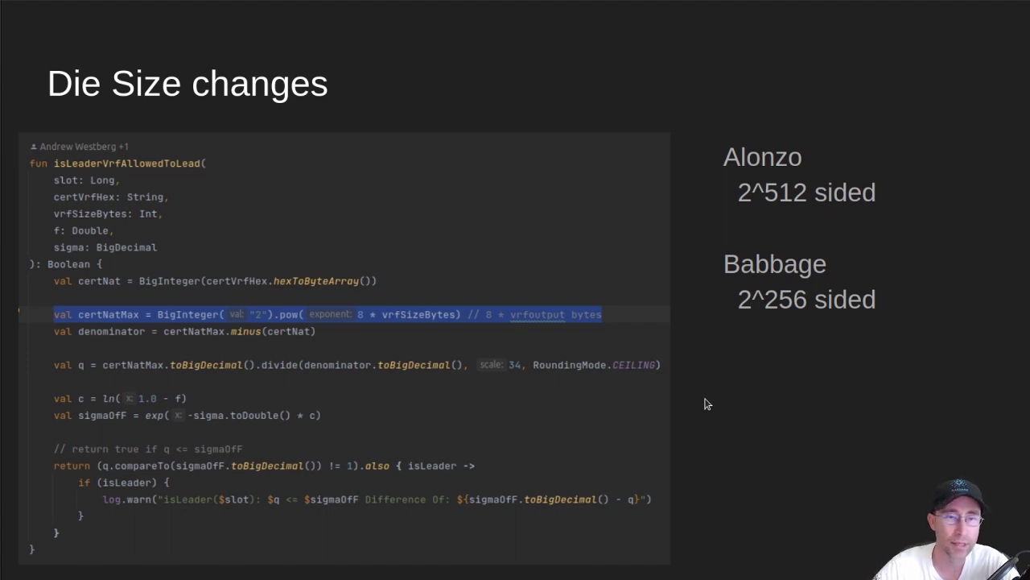
mouse_move(243, 332)
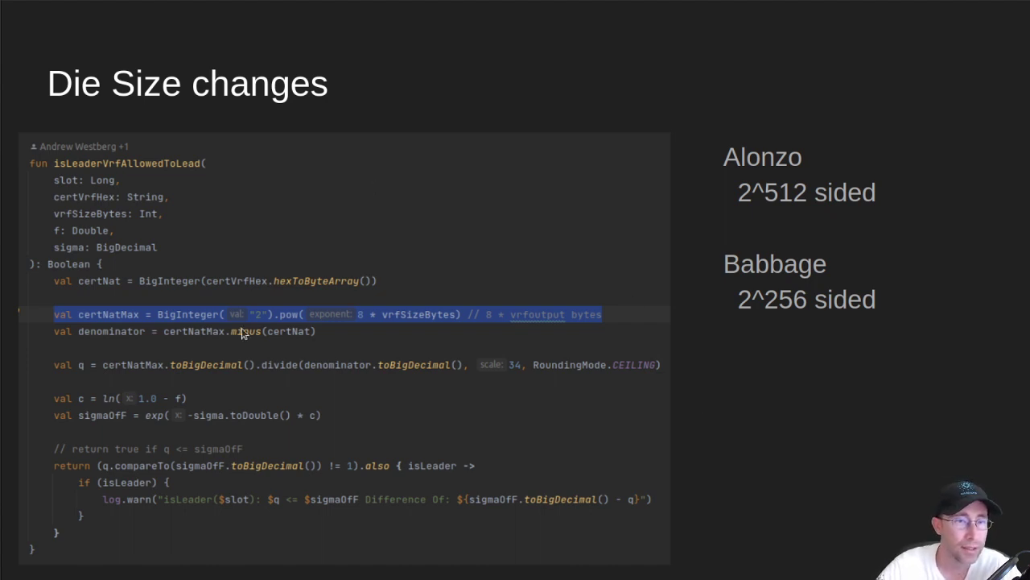
mouse_move(85, 321)
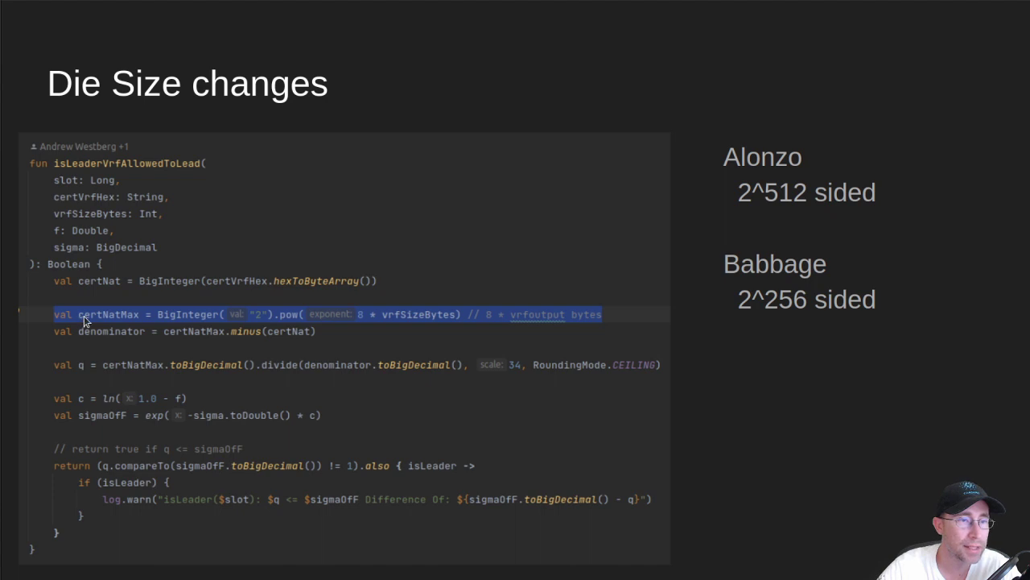
mouse_move(101, 213)
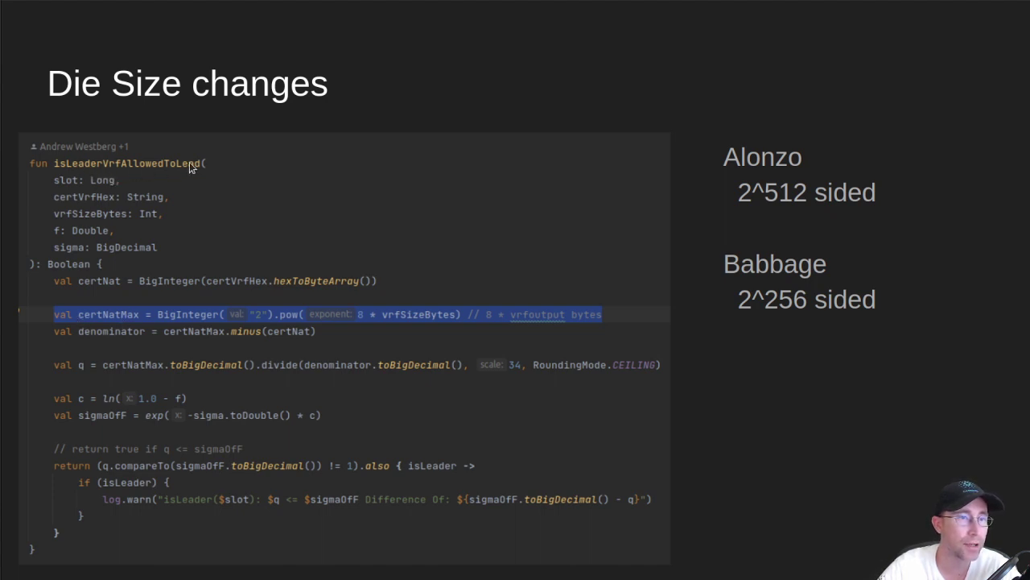
mouse_move(296, 326)
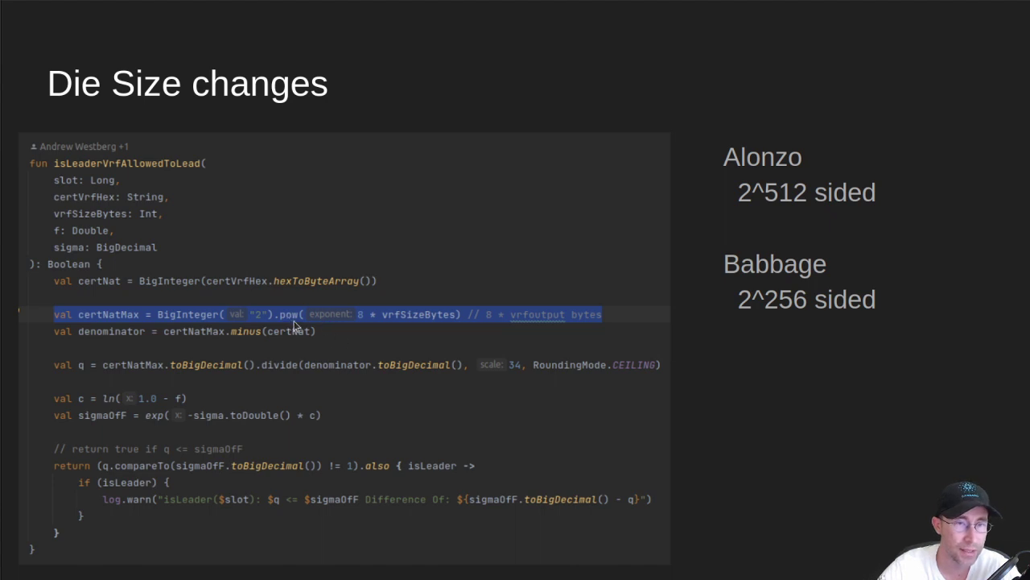
mouse_move(413, 319)
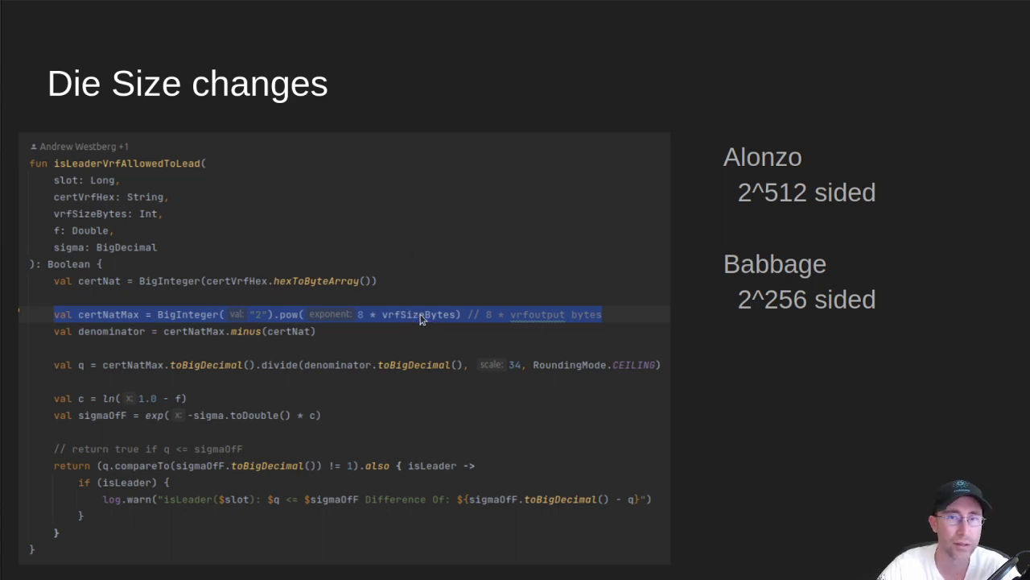
mouse_move(772, 200)
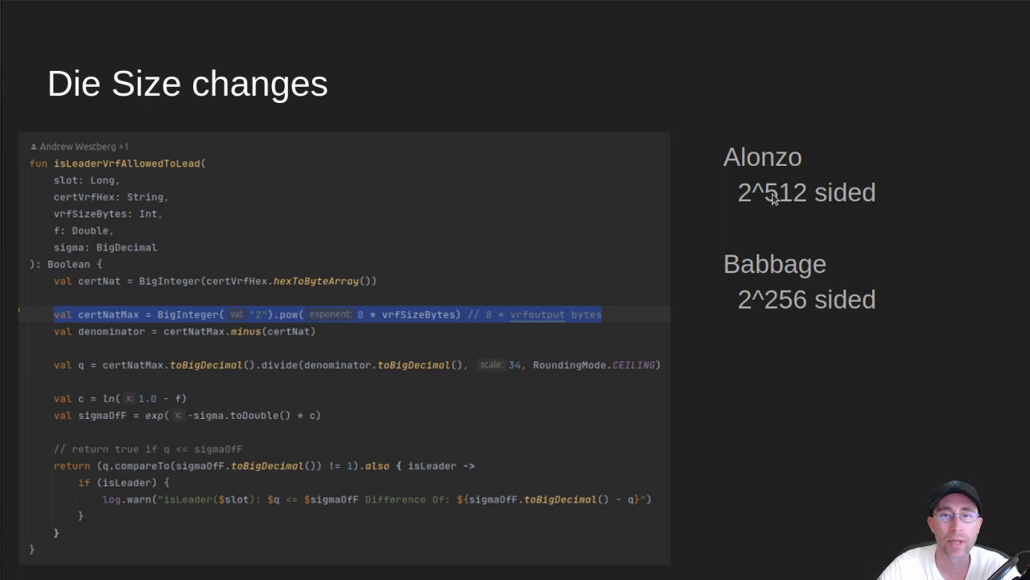
mouse_move(762, 203)
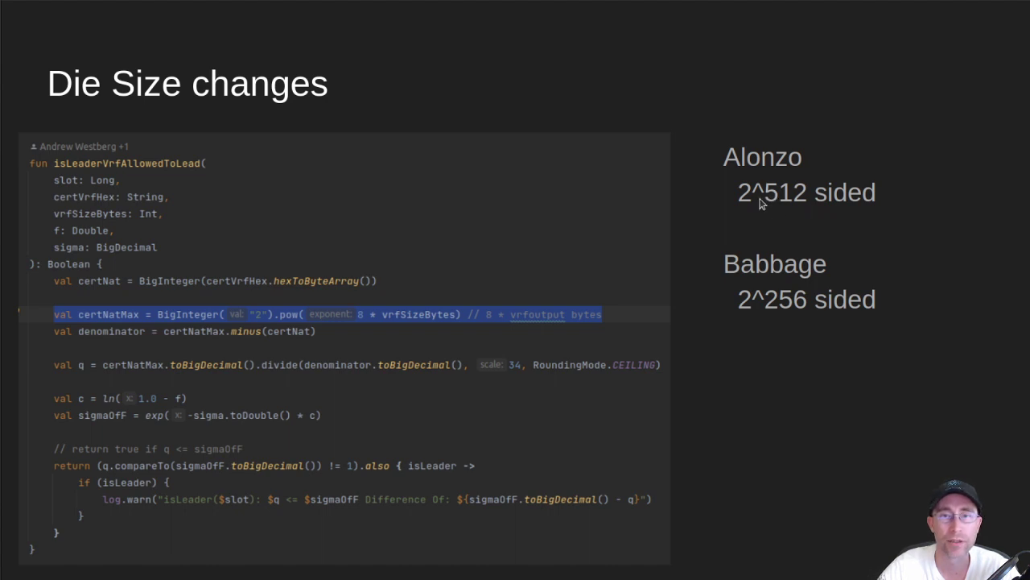
mouse_move(795, 203)
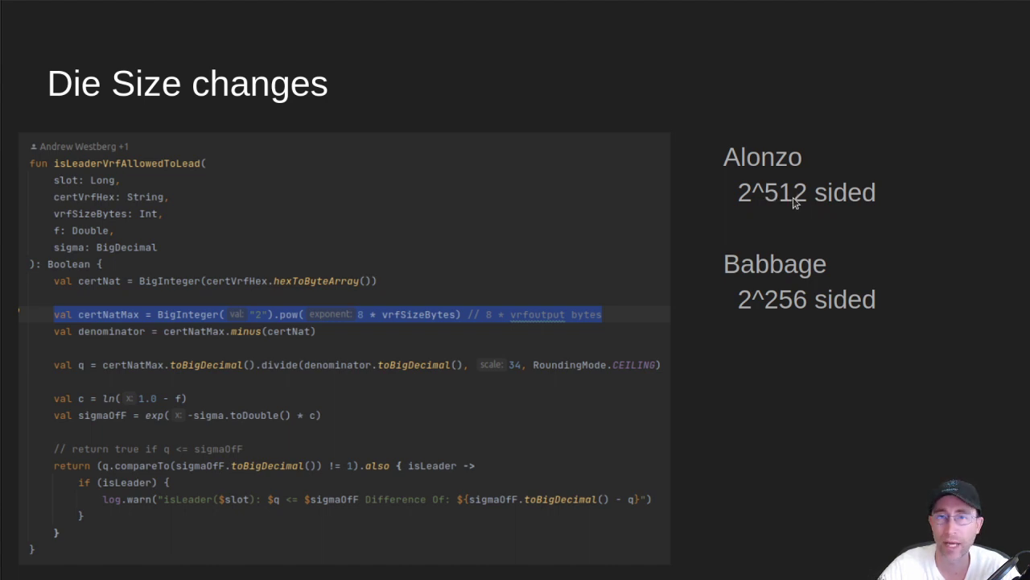
mouse_move(755, 309)
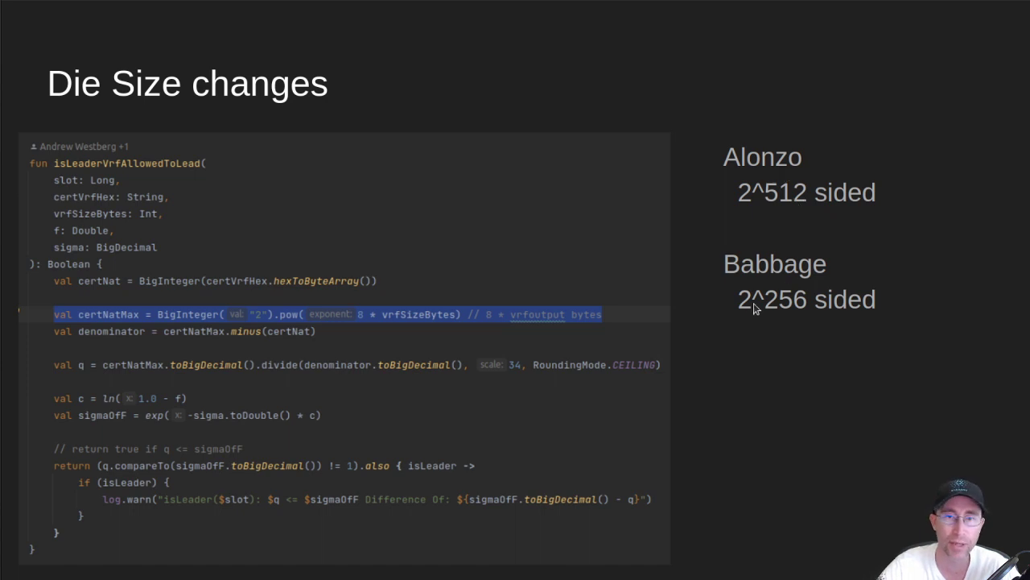
mouse_move(793, 310)
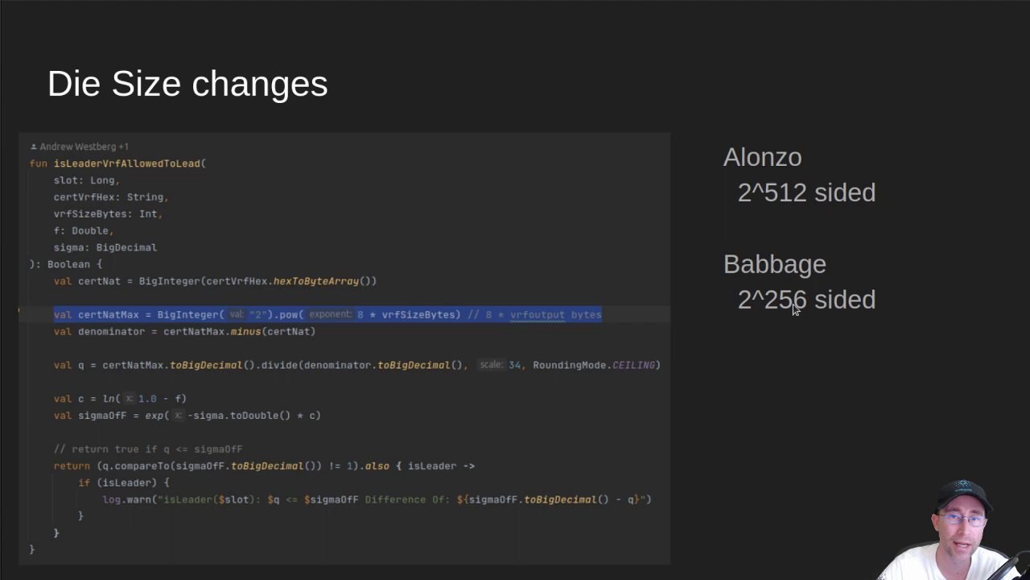
mouse_move(569, 321)
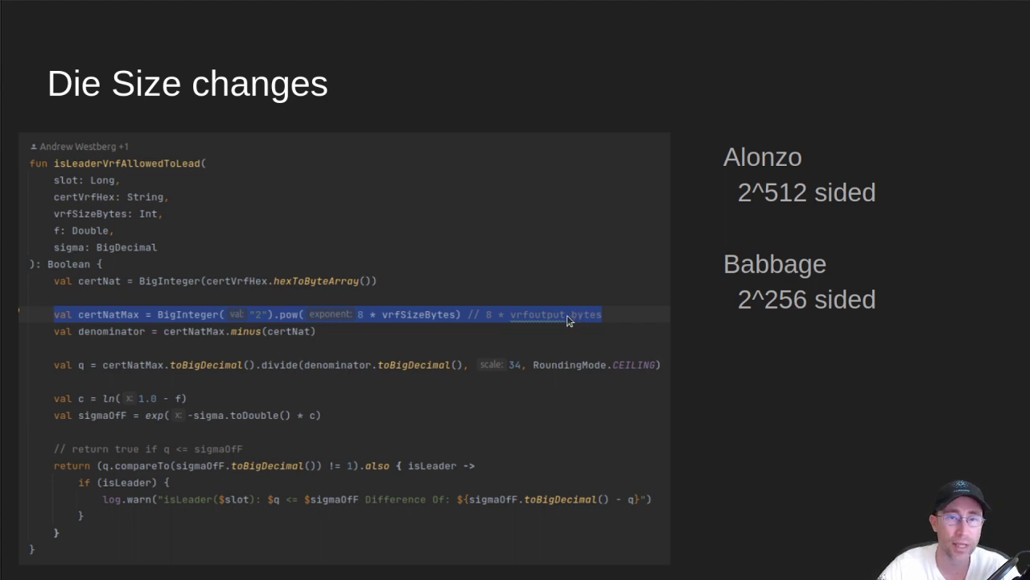
mouse_move(623, 316)
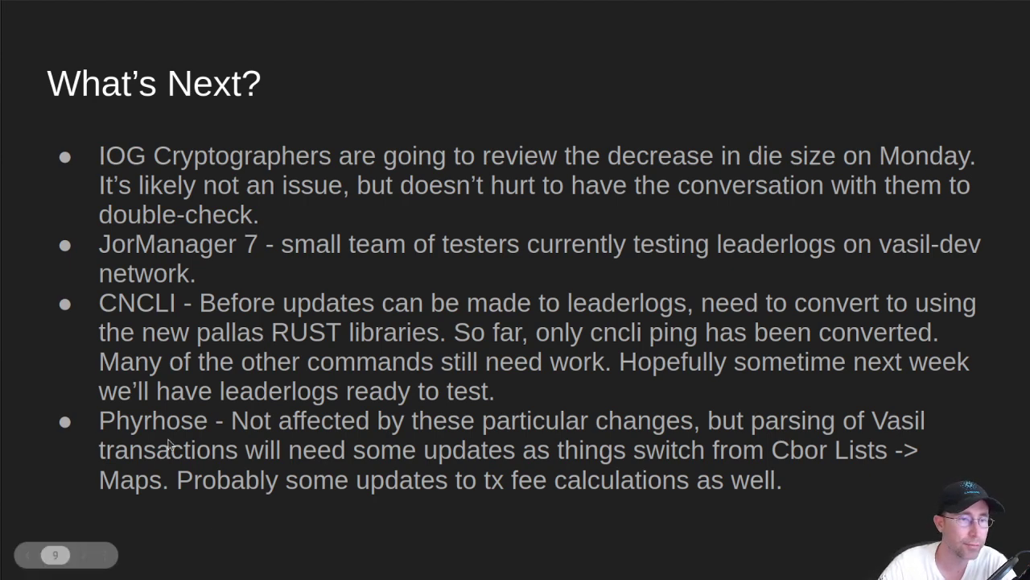
mouse_move(791, 485)
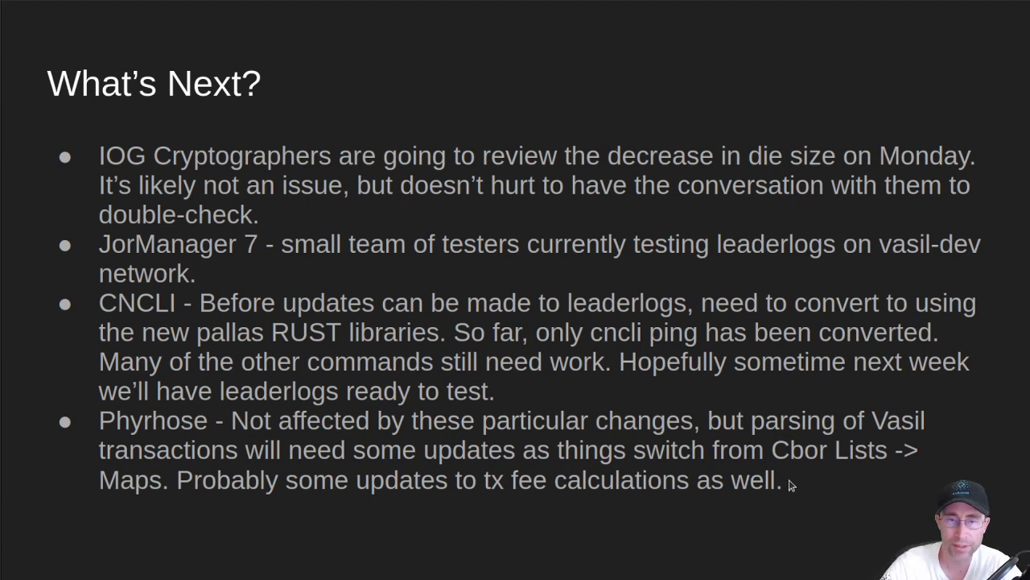
mouse_move(820, 482)
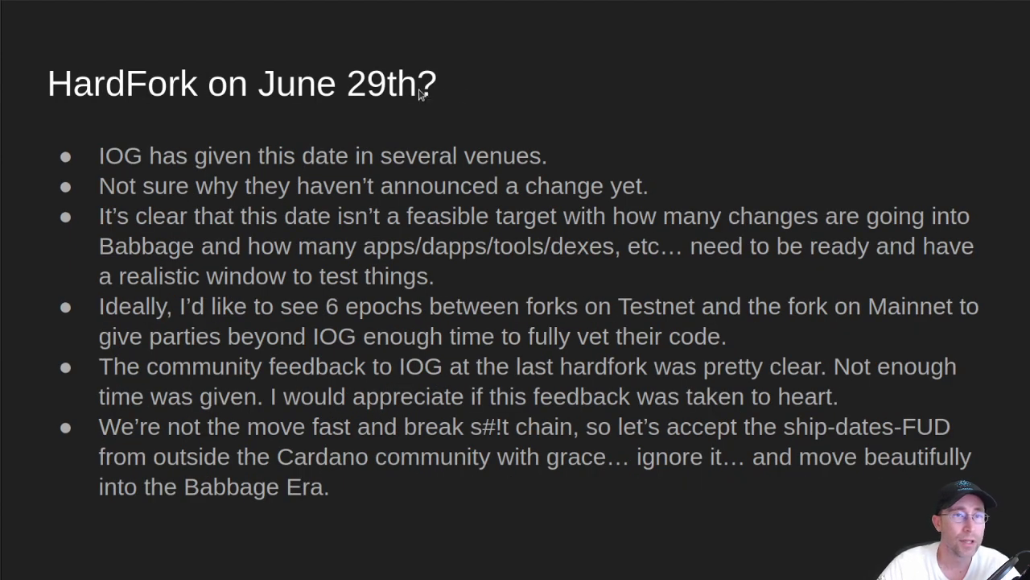
mouse_move(455, 101)
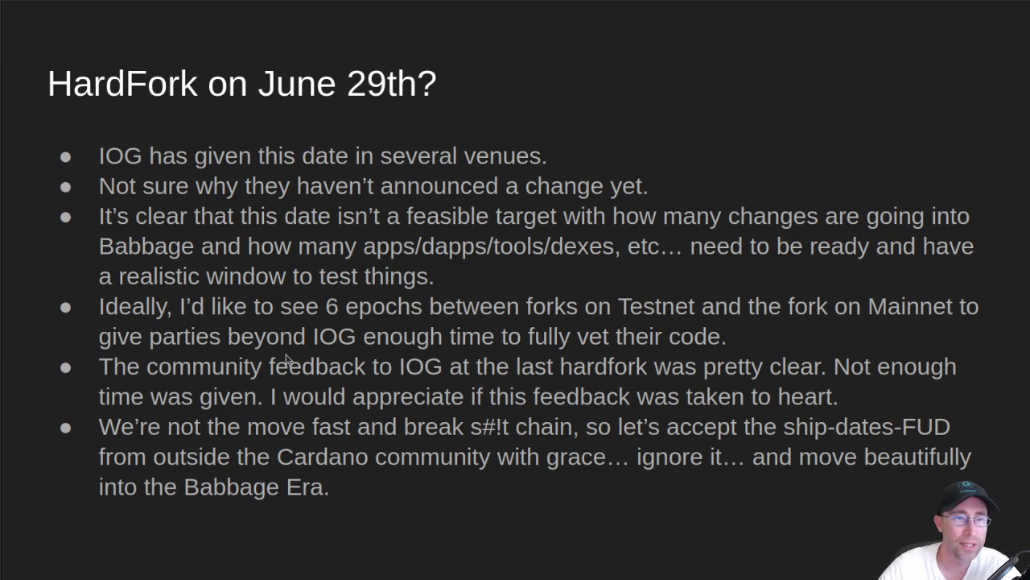
mouse_move(824, 370)
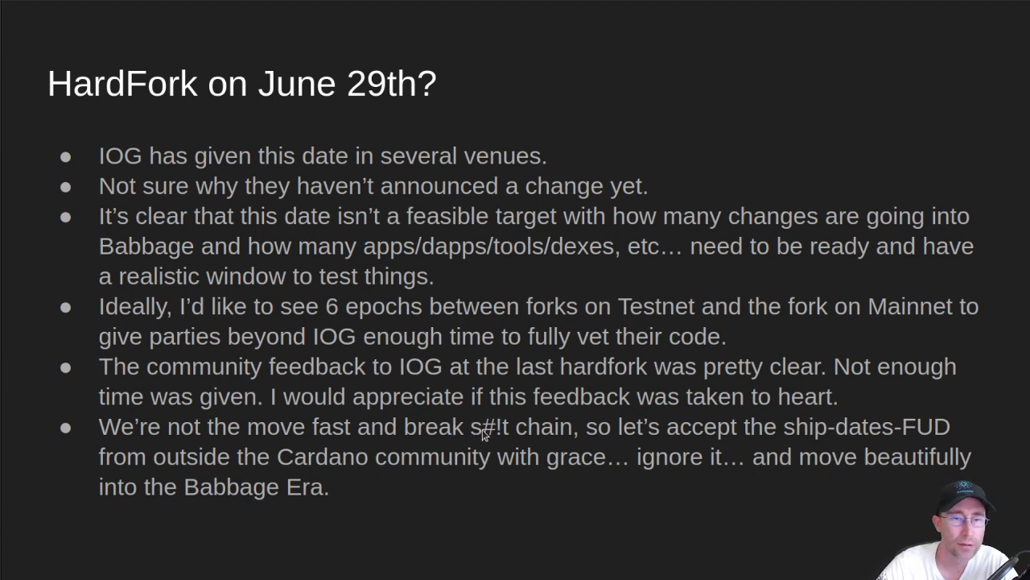
mouse_move(777, 469)
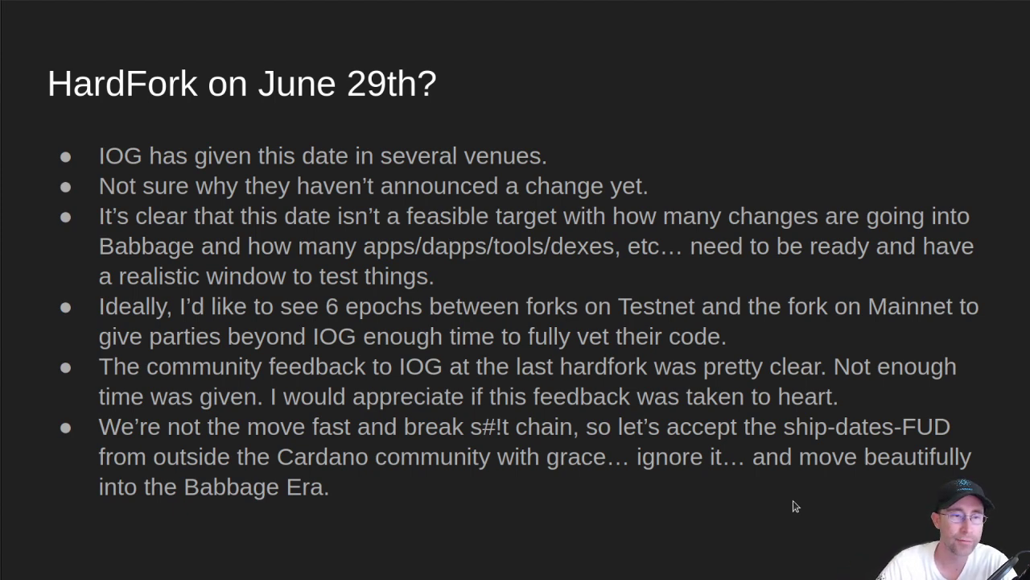
mouse_move(792, 485)
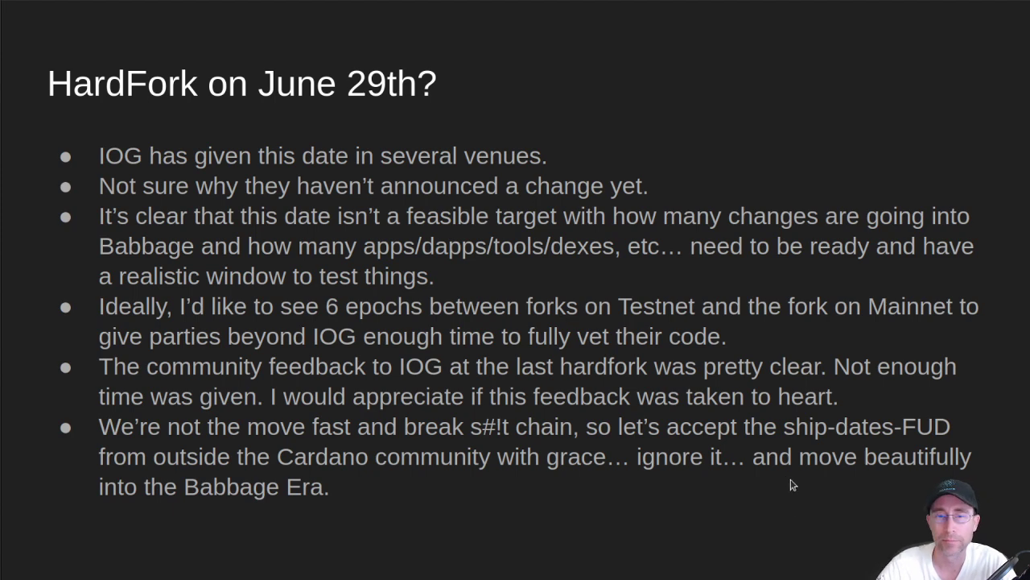